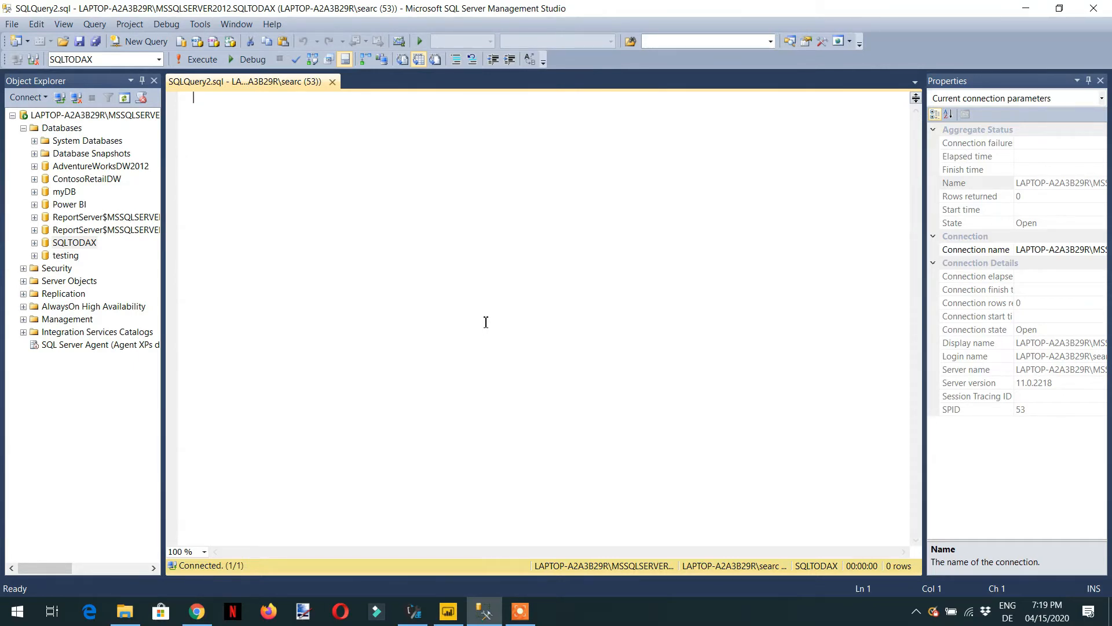
- Write SELECT * FROM dimProductCategory to return all product category rows
{"action": "type", "text": "Select"}
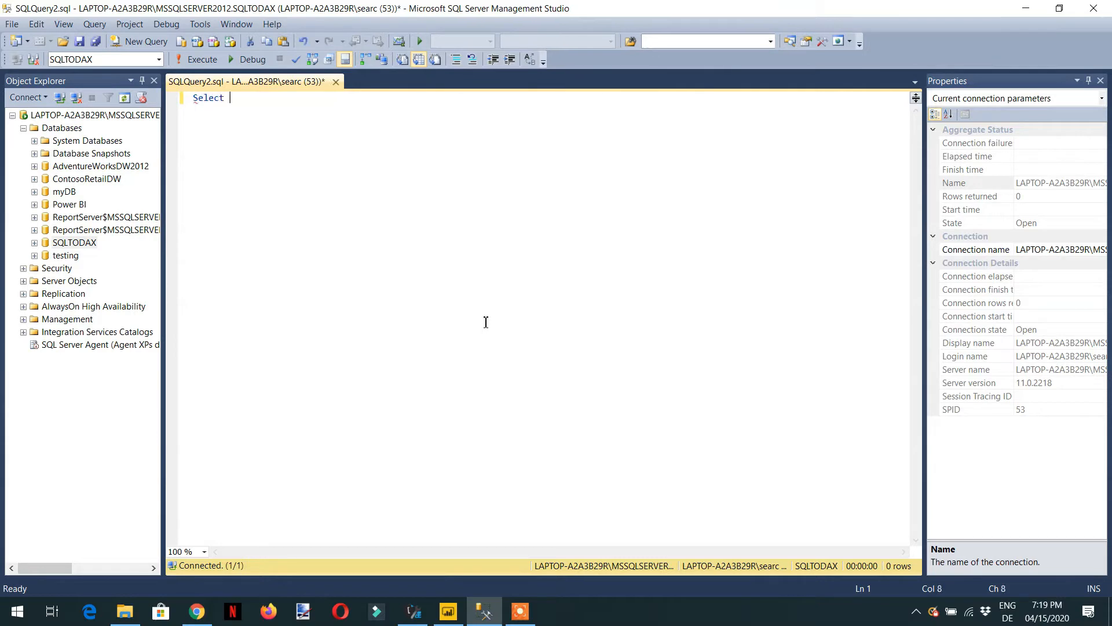
{"action": "type", "text": "*"}
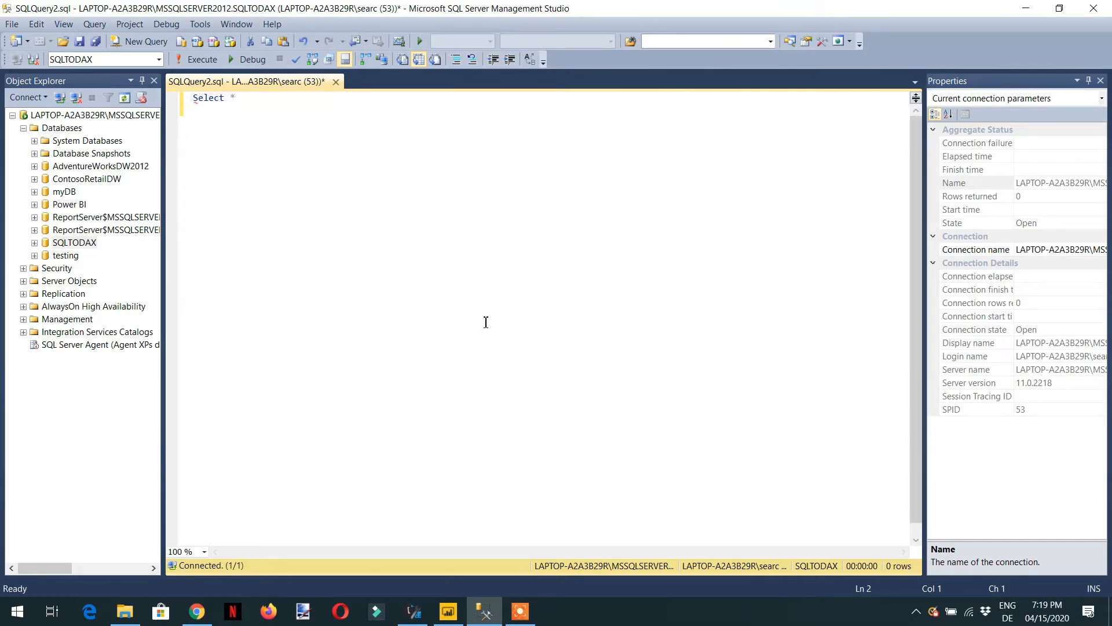
{"action": "type", "text": "From d"}
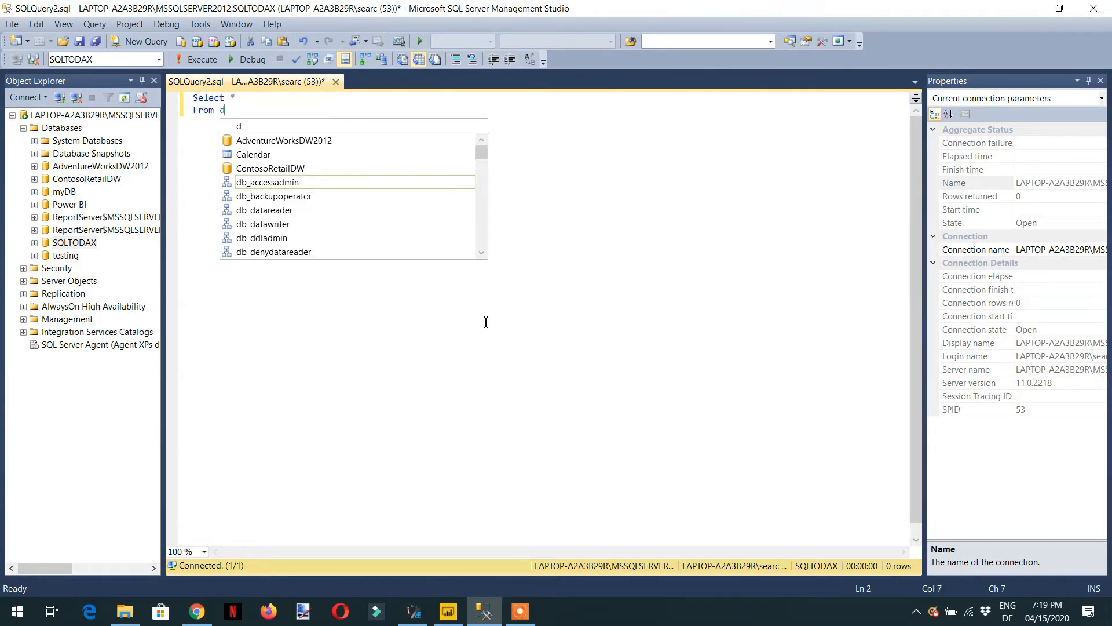
{"action": "type", "text": "imProductCategory"}
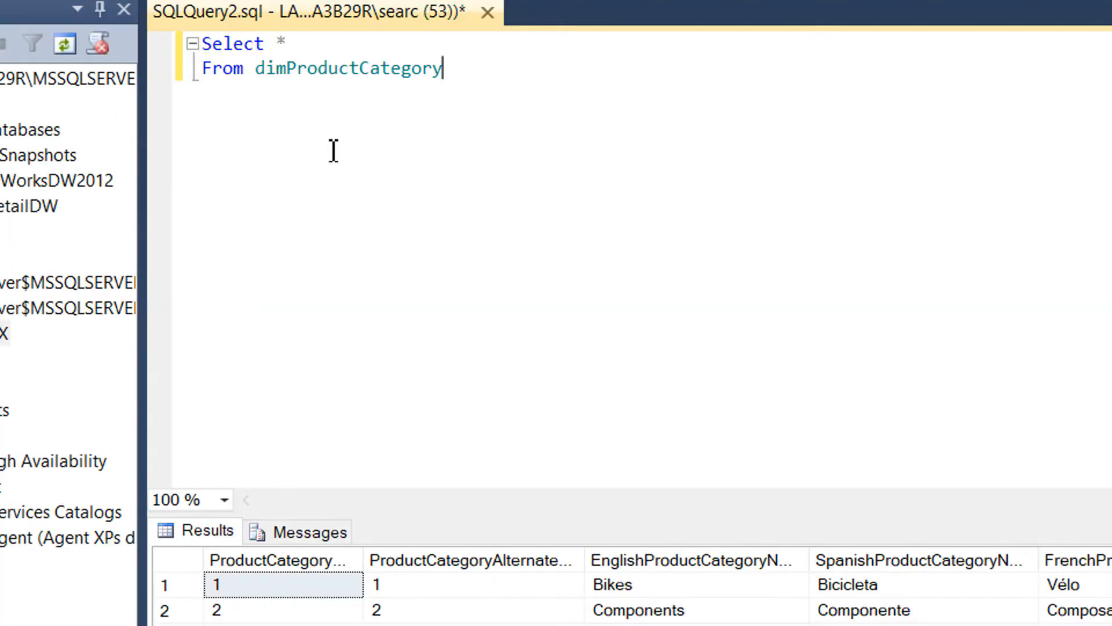
{"action": "mouse_move", "coordinate": [360, 195]}
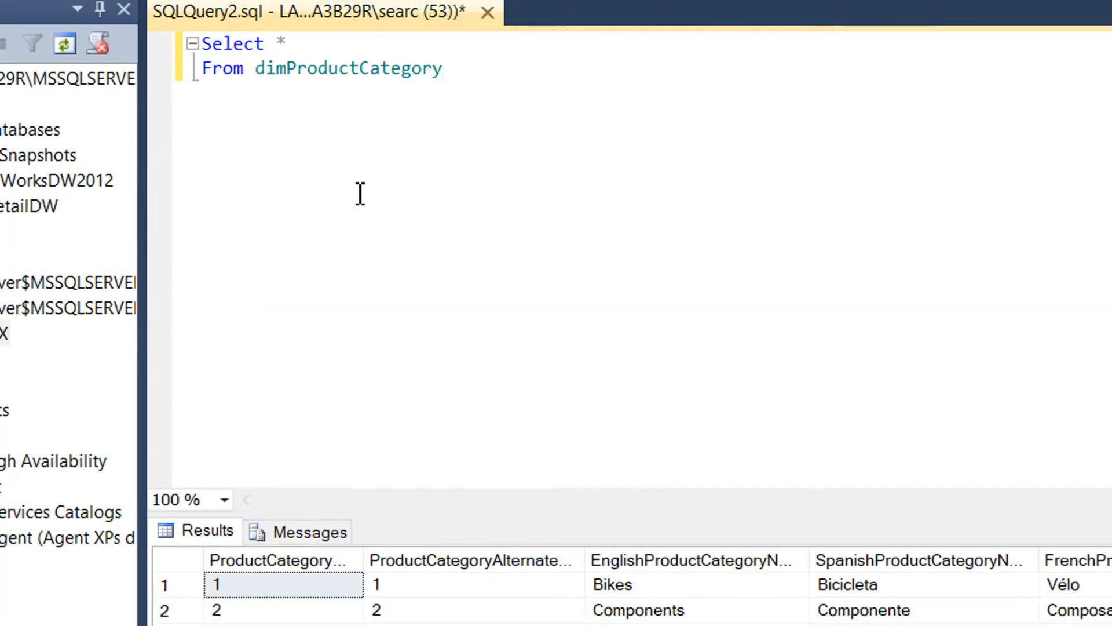
- Alias dimProductCategory as ct and inner join dimProductSubCategory as sb
{"action": "scroll", "scroll_direction": "down", "scroll_amount": 3}
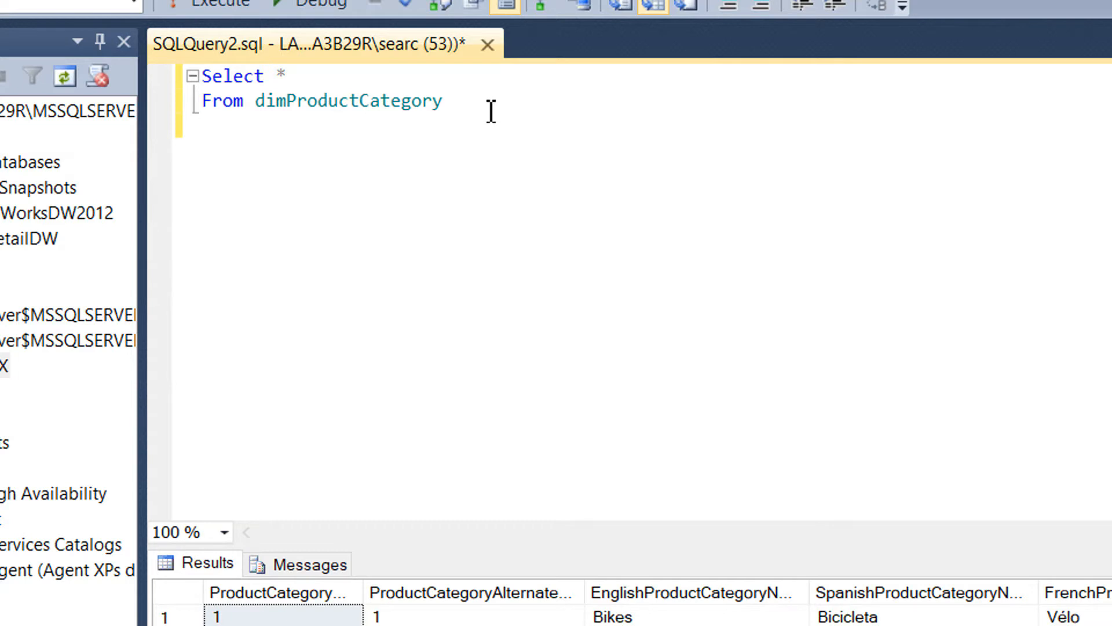
{"action": "type", "text": "Inner"}
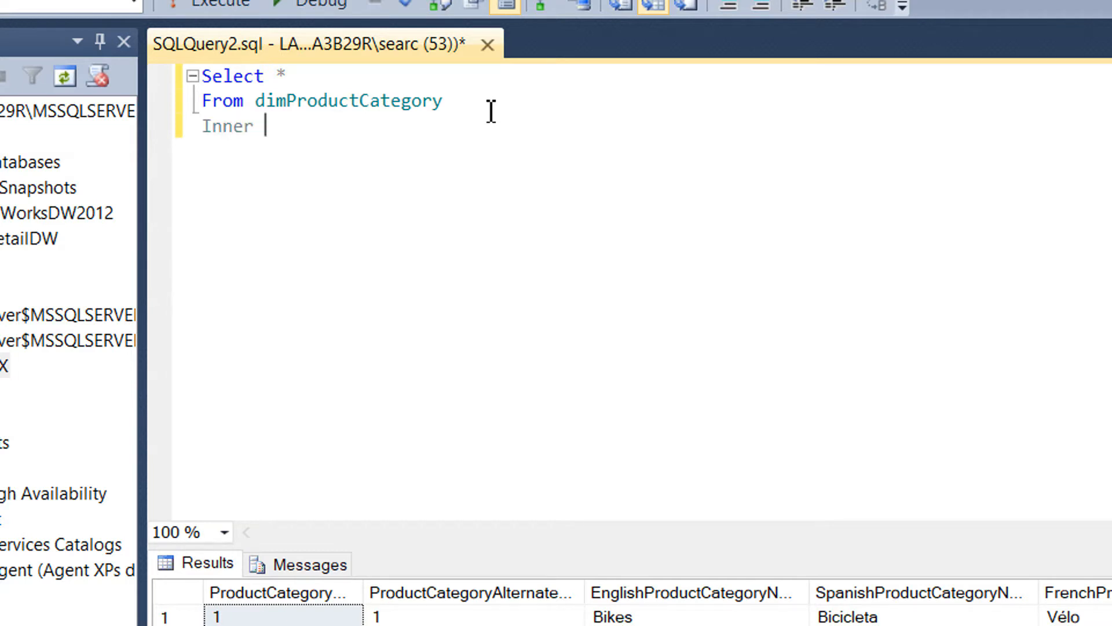
{"action": "type", "text": "jo"}
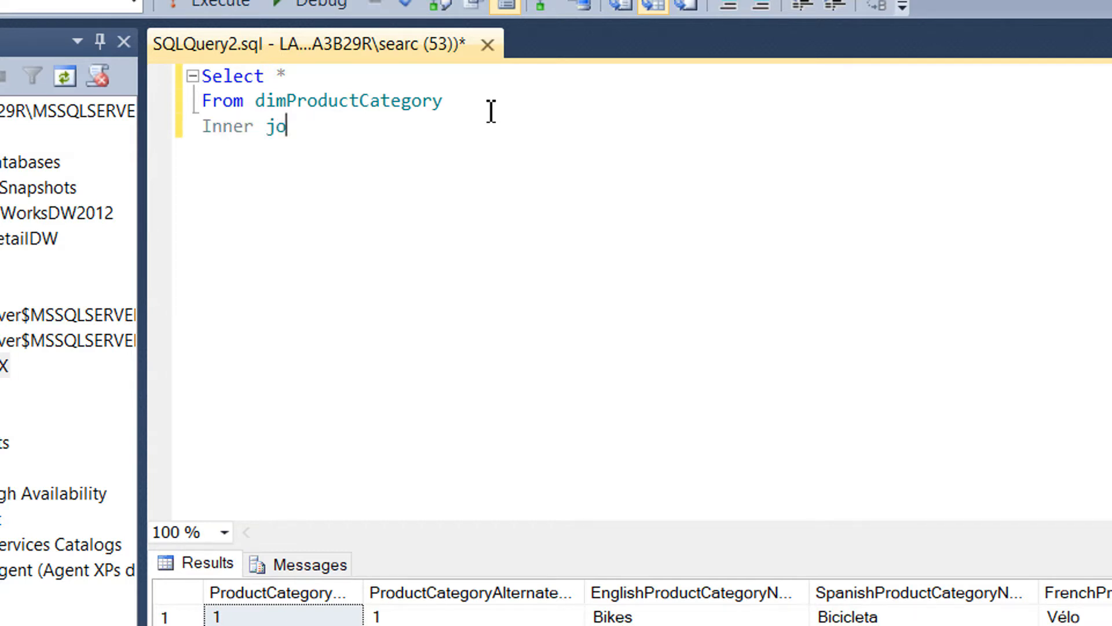
{"action": "type", "text": "in"}
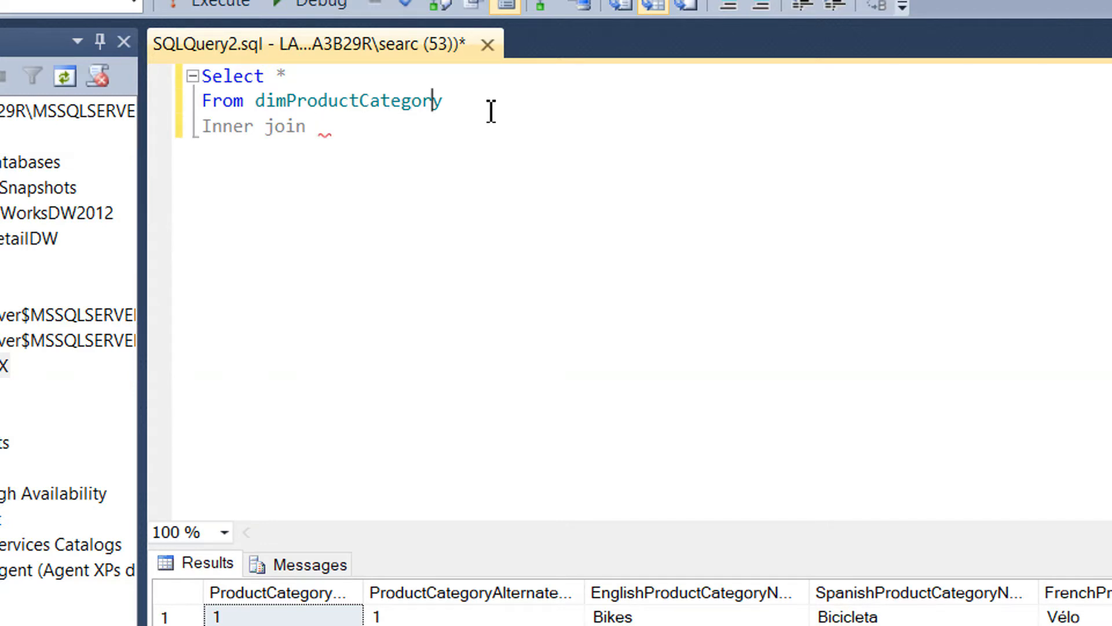
{"action": "type", "text": "c"}
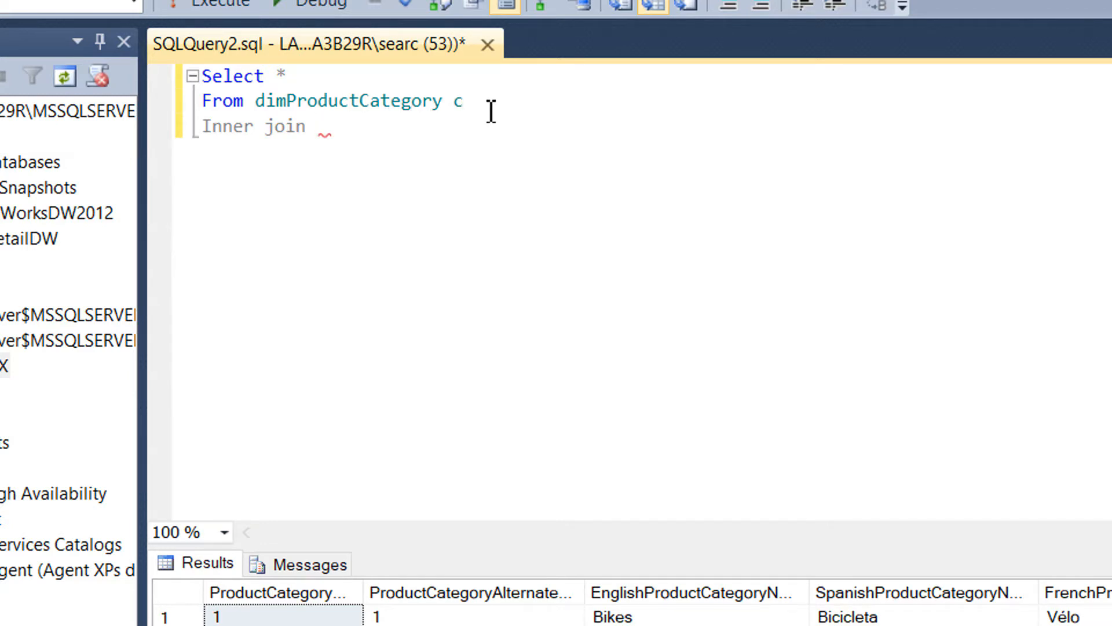
{"action": "type", "text": "t"}
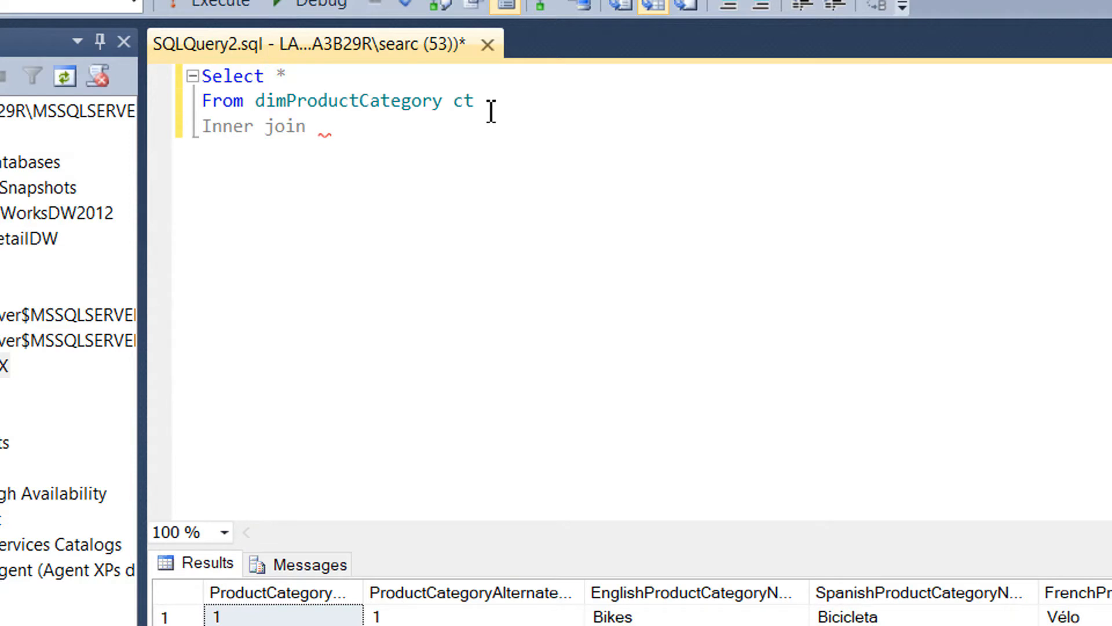
{"action": "type", "text": "dimProductSubCategory s"}
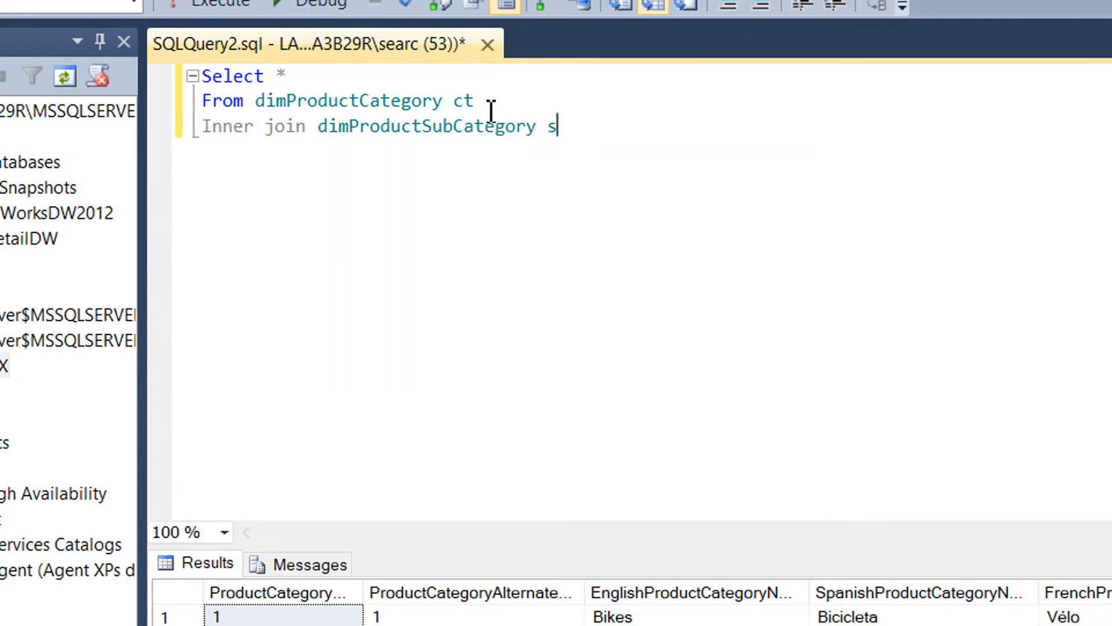
{"action": "type", "text": "b"}
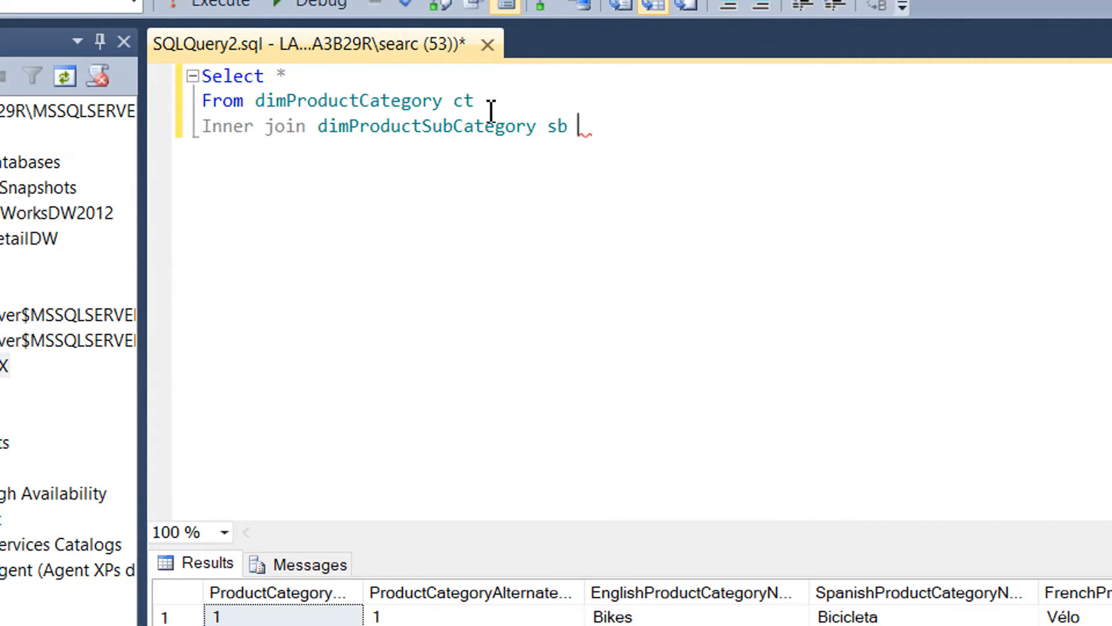
- Join the tables ON ct.ProductCategoryKey = sb.ProductCategoryKey
{"action": "type", "text": "ON"}
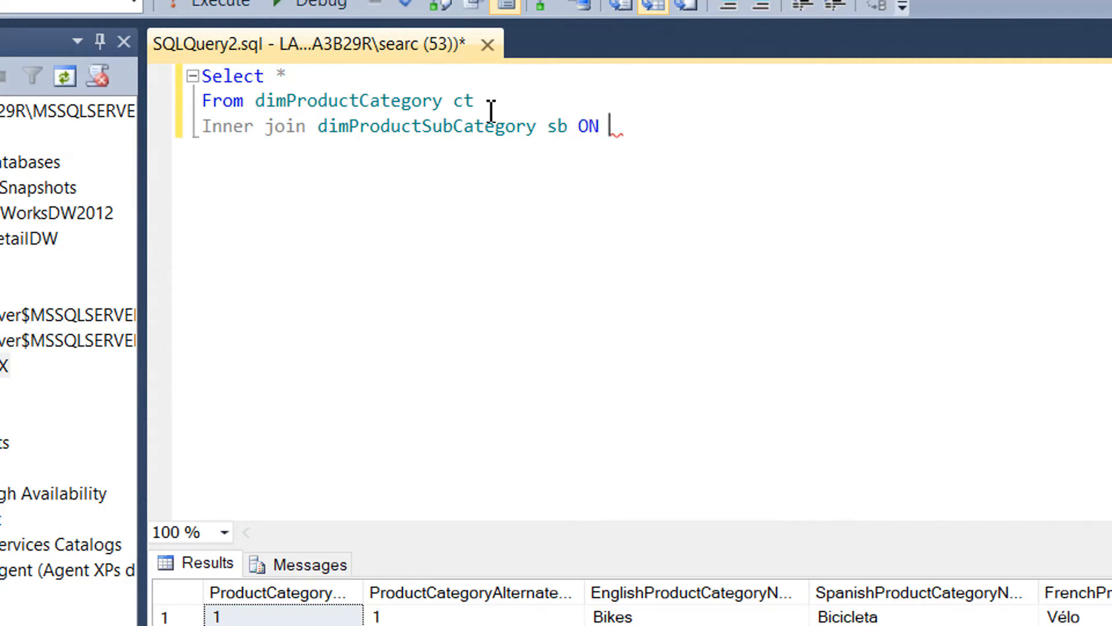
{"action": "type", "text": "ct"}
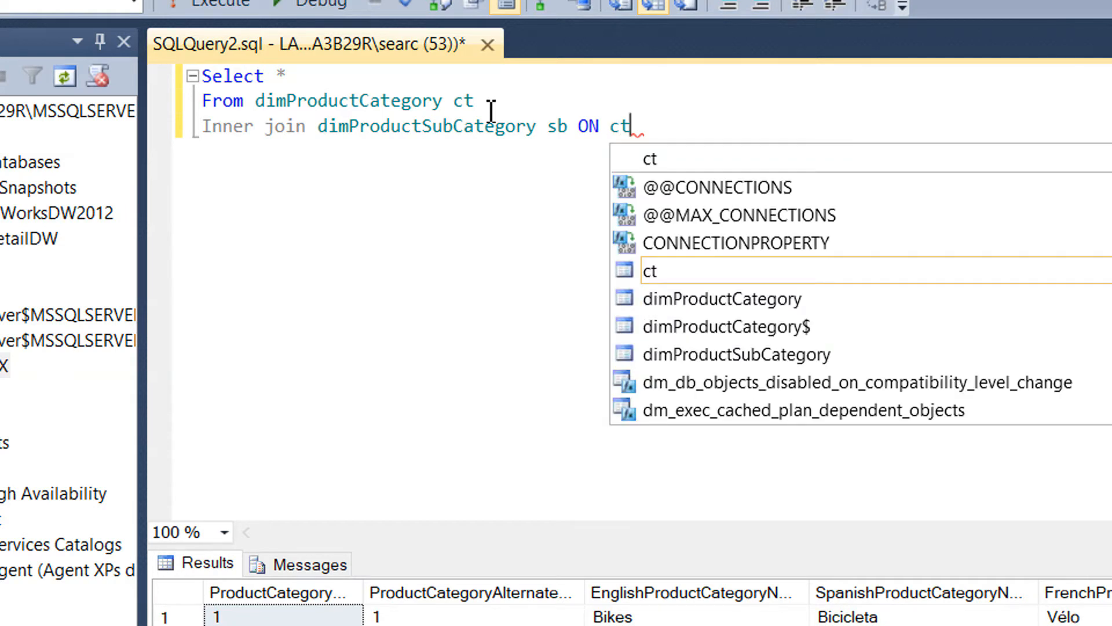
{"action": "type", "text": "."}
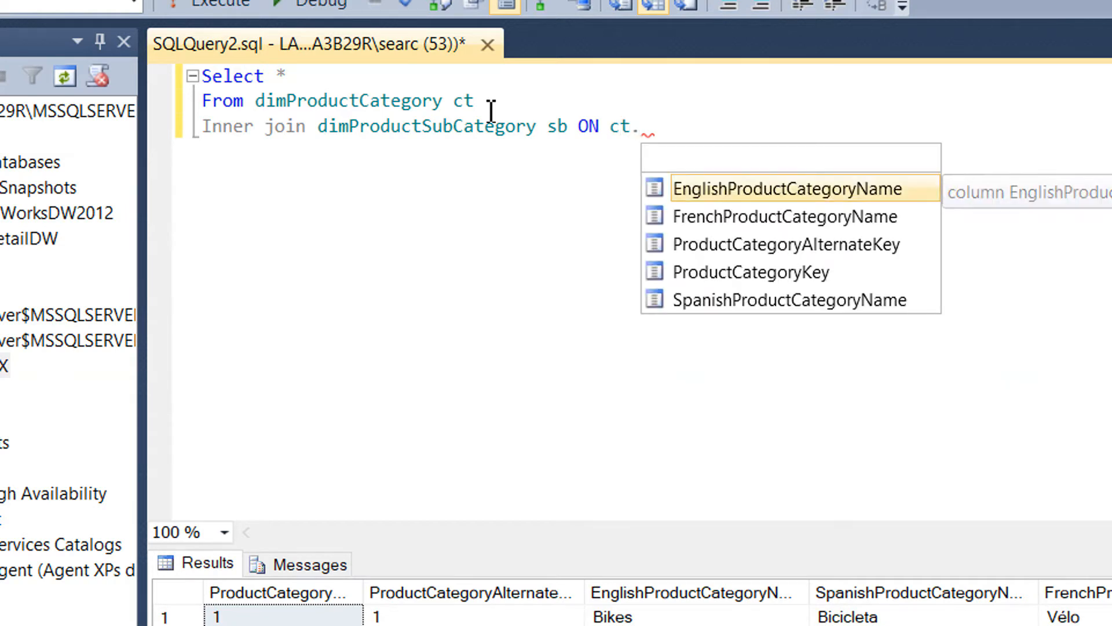
{"action": "type", "text": "ProductCategoryKey"}
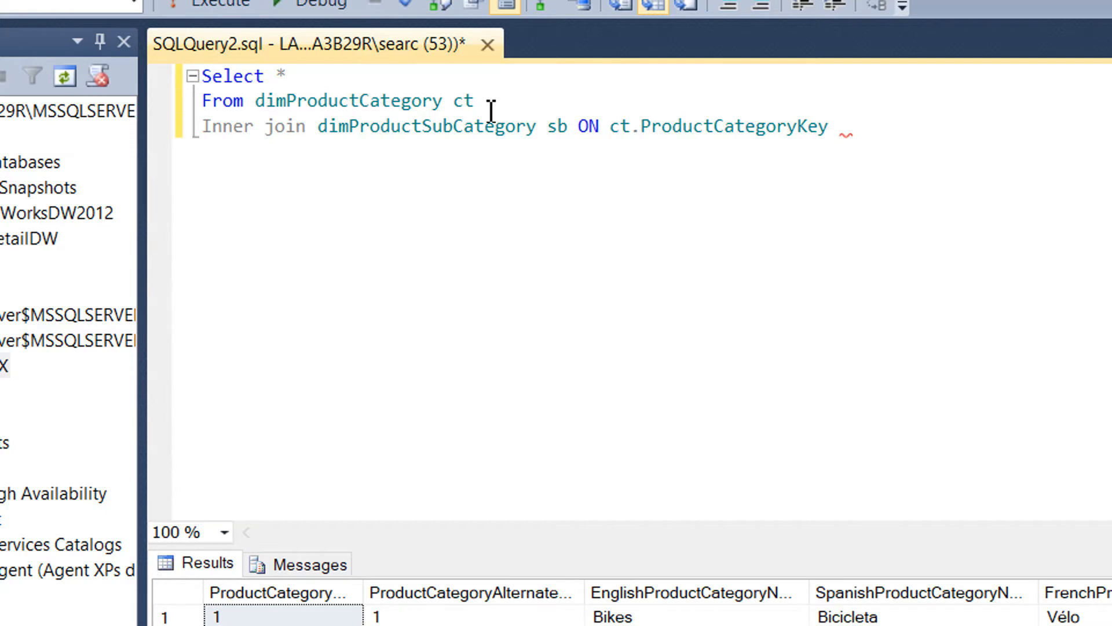
{"action": "type", "text": "= s"}
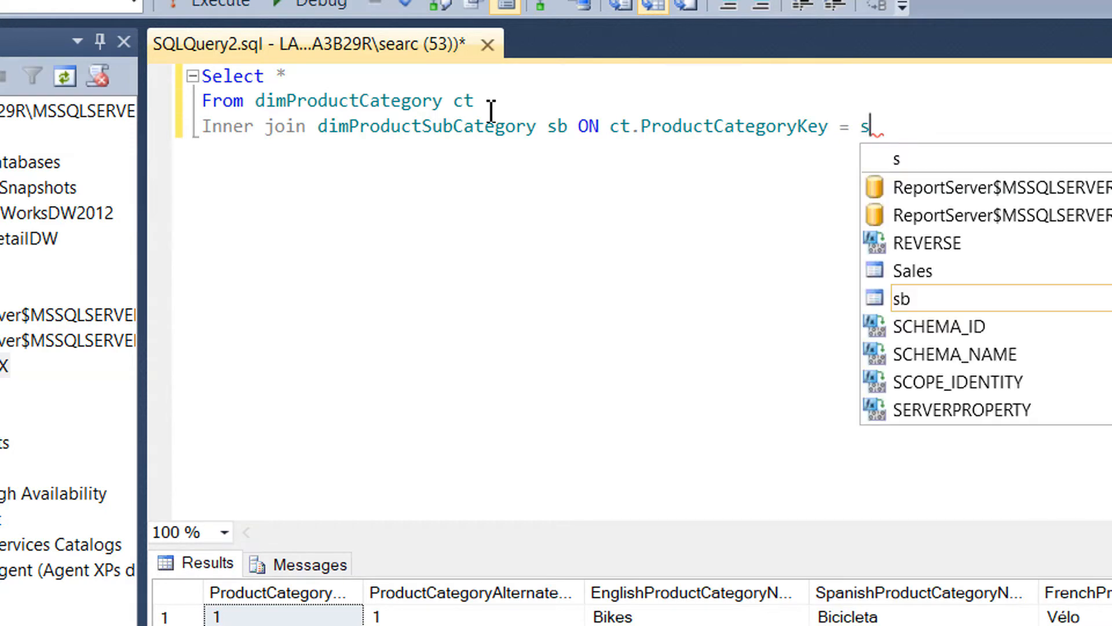
{"action": "type", "text": "b"}
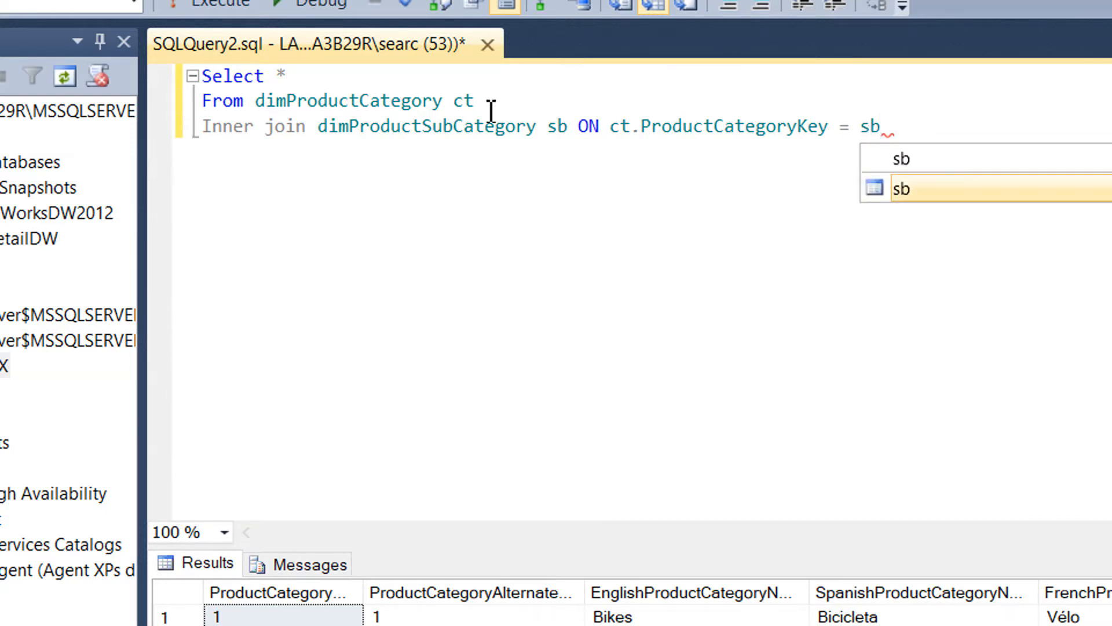
{"action": "type", "text": "."}
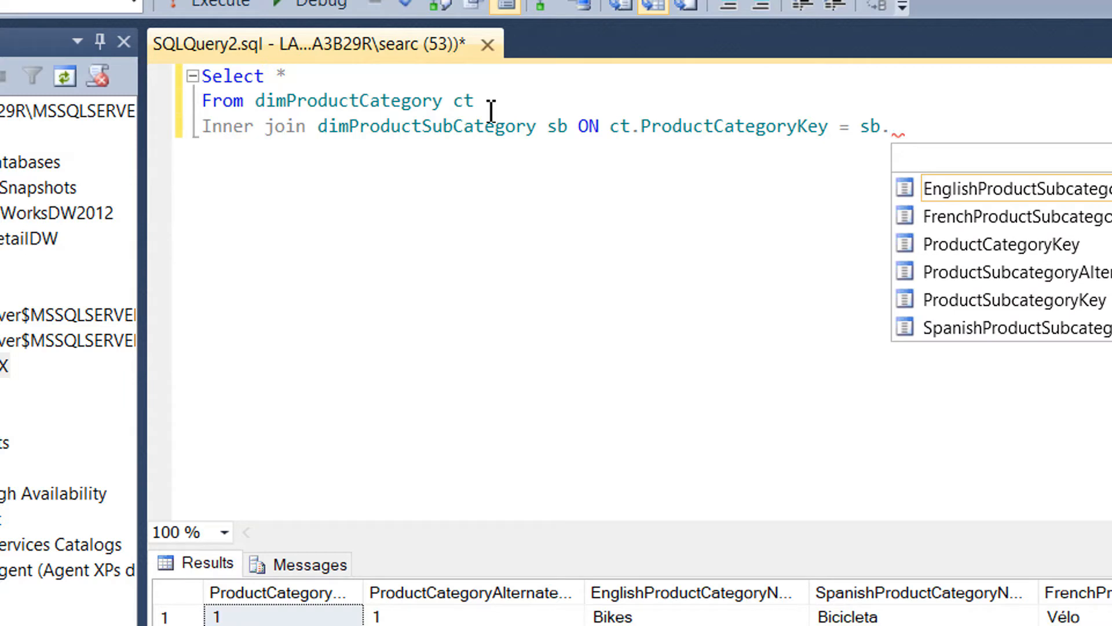
{"action": "type", "text": "ProductCategoryKey"}
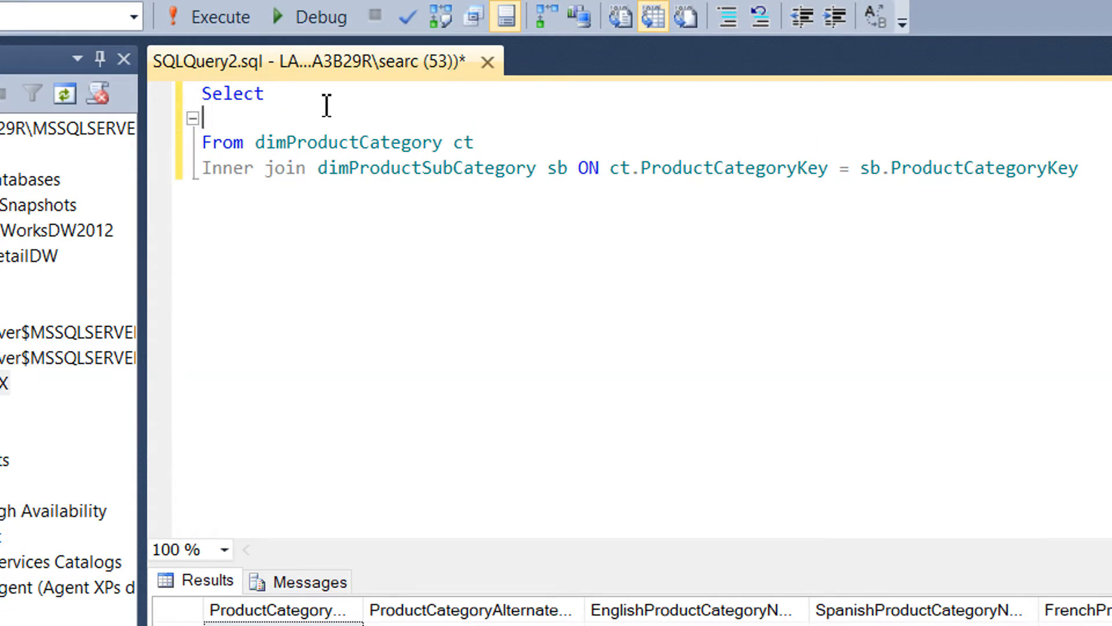
- Select ct.FrenchProductCategoryName as the first column via IntelliSense
{"action": "type", "text": "c"}
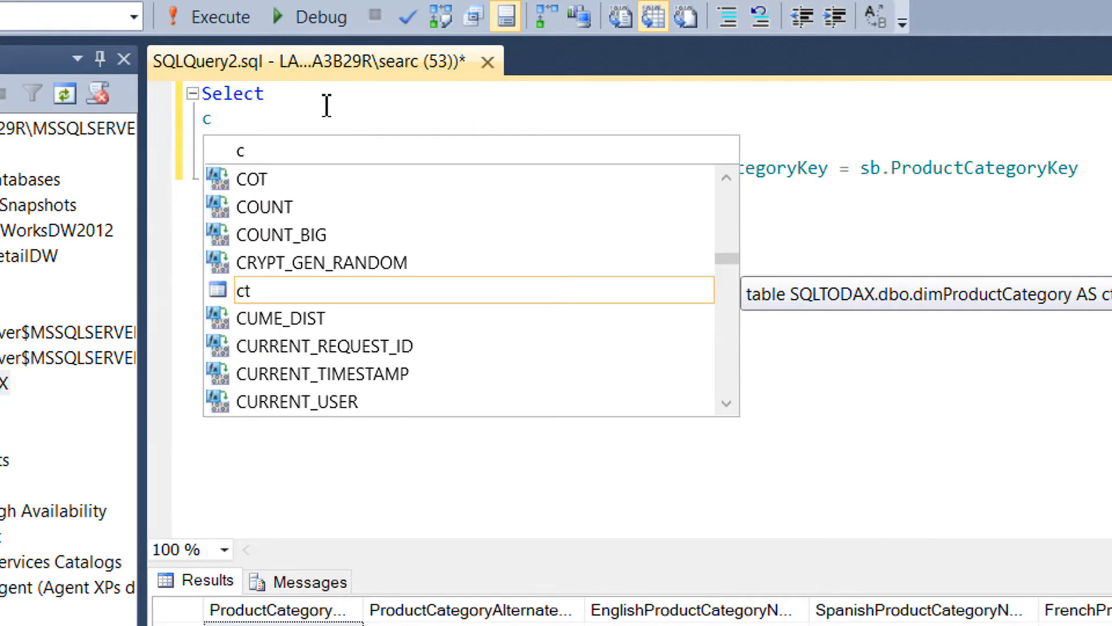
{"action": "type", "text": "t."}
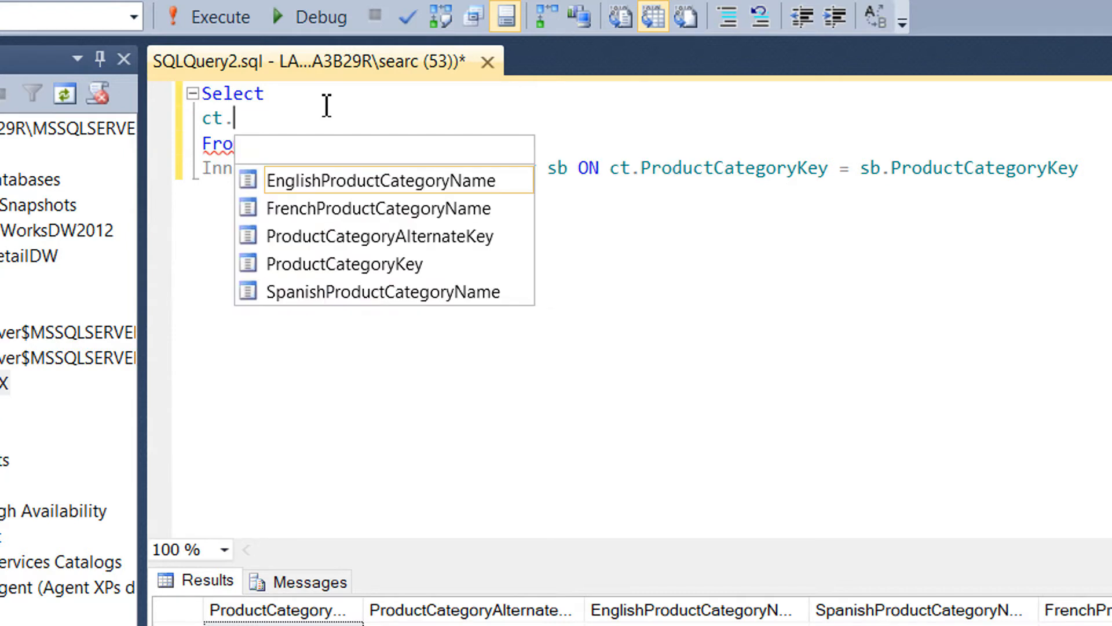
{"action": "mouse_move", "coordinate": [397, 180]}
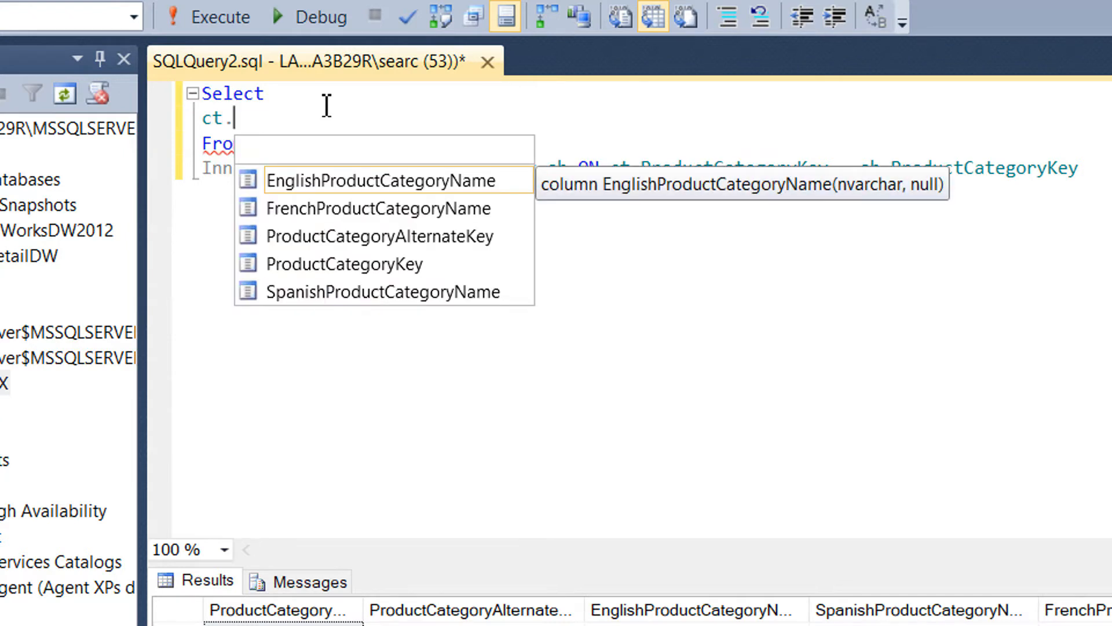
{"action": "key", "text": "Down"}
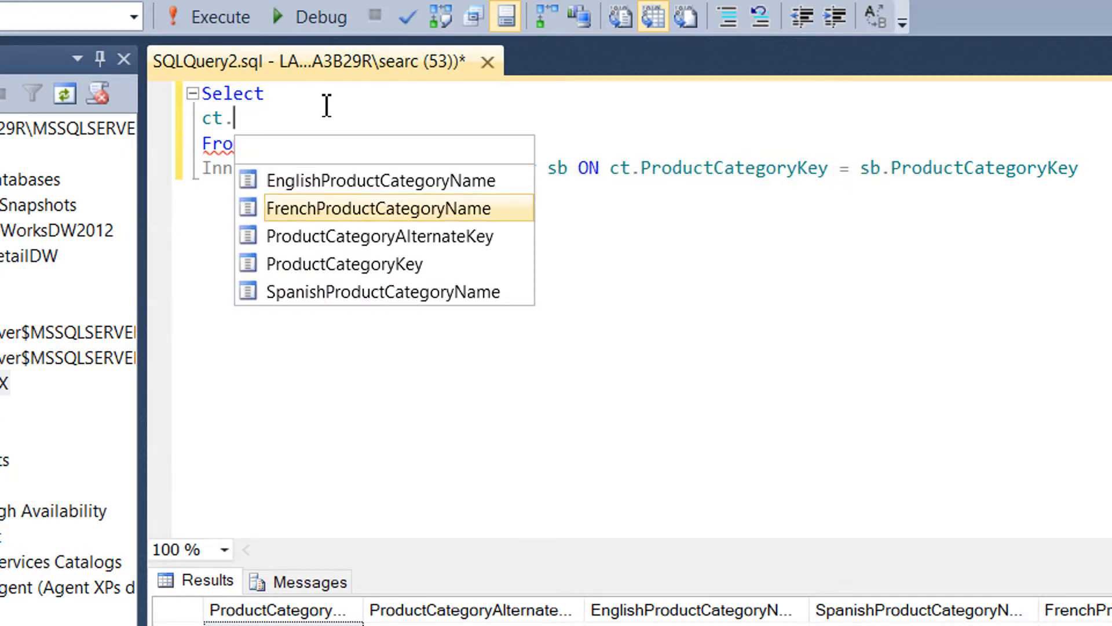
{"action": "double_click", "coordinate": [383, 207]}
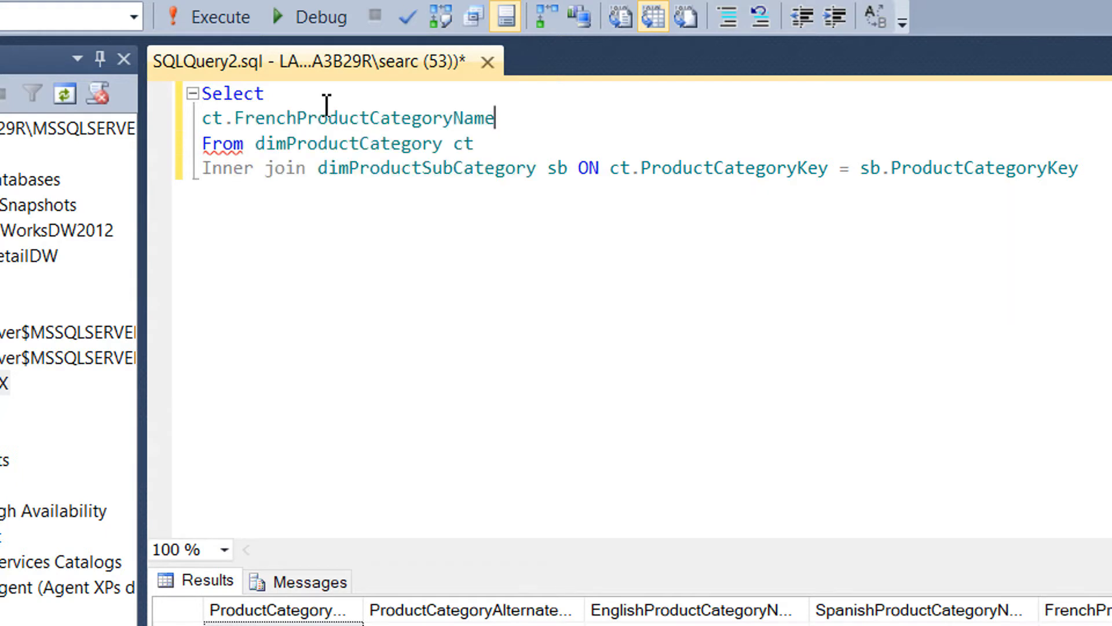
- Add sb.ProductSubcategoryKey as the second selected column
{"action": "type", "text": ","}
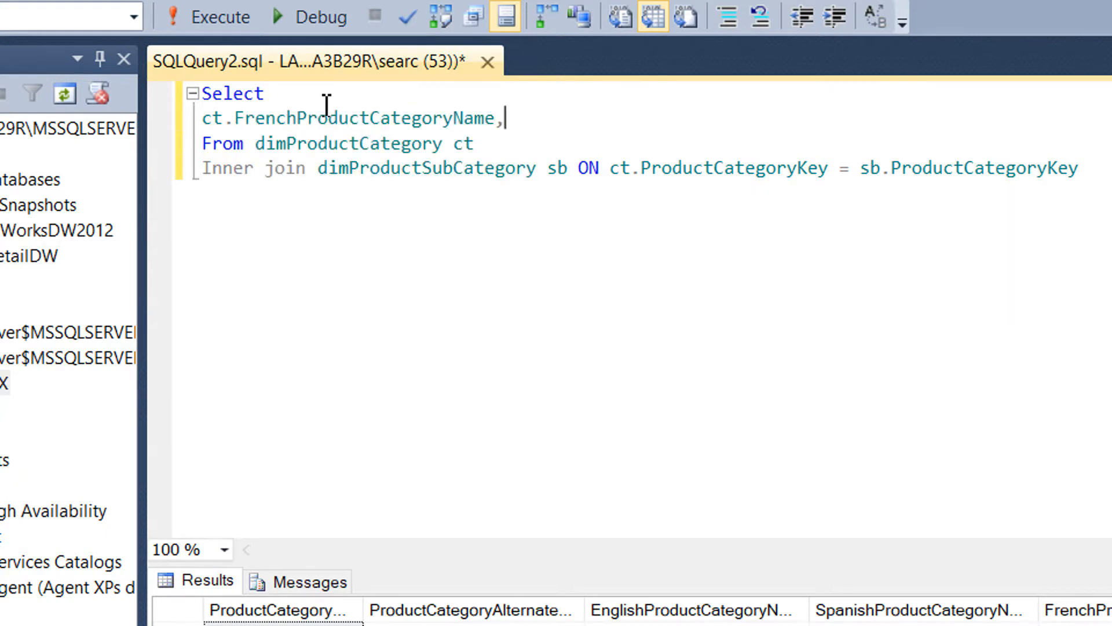
{"action": "type", "text": "s"}
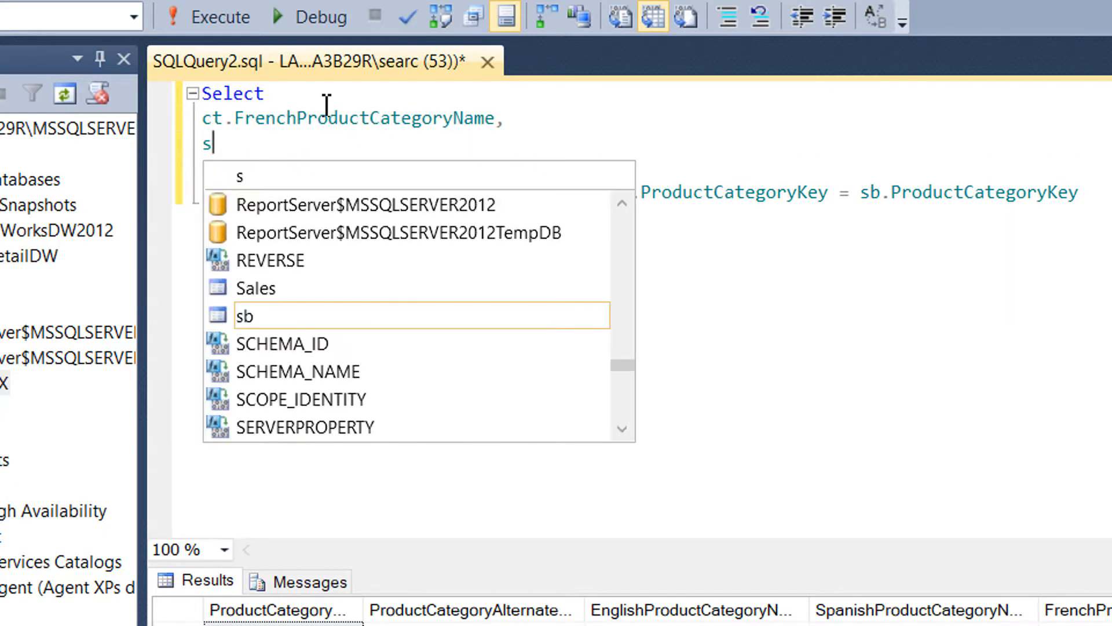
{"action": "type", "text": "b"}
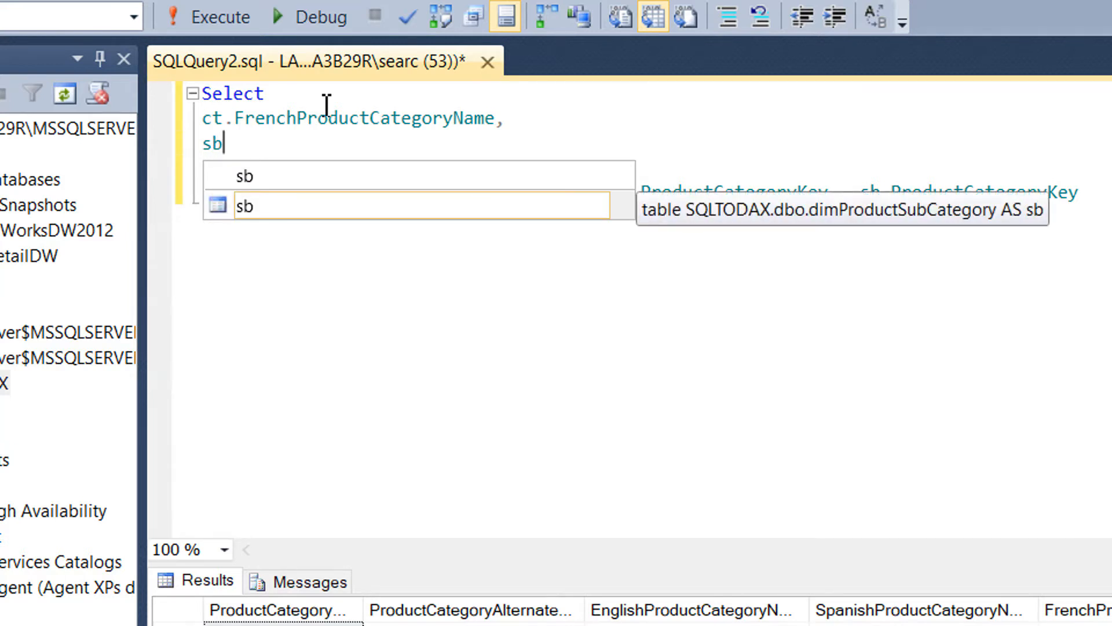
{"action": "type", "text": ".ProductSubcategoryKey"}
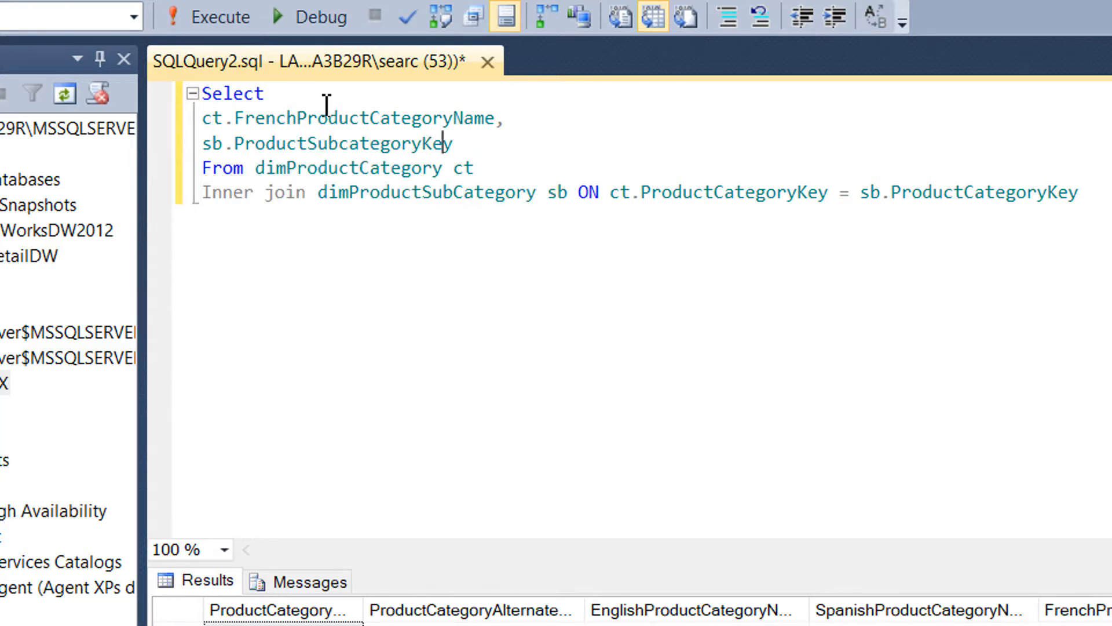
- Name the second column Total_Subcategories = count(sb.ProductSubcategoryKey)
{"action": "left_click", "coordinate": [231, 144]}
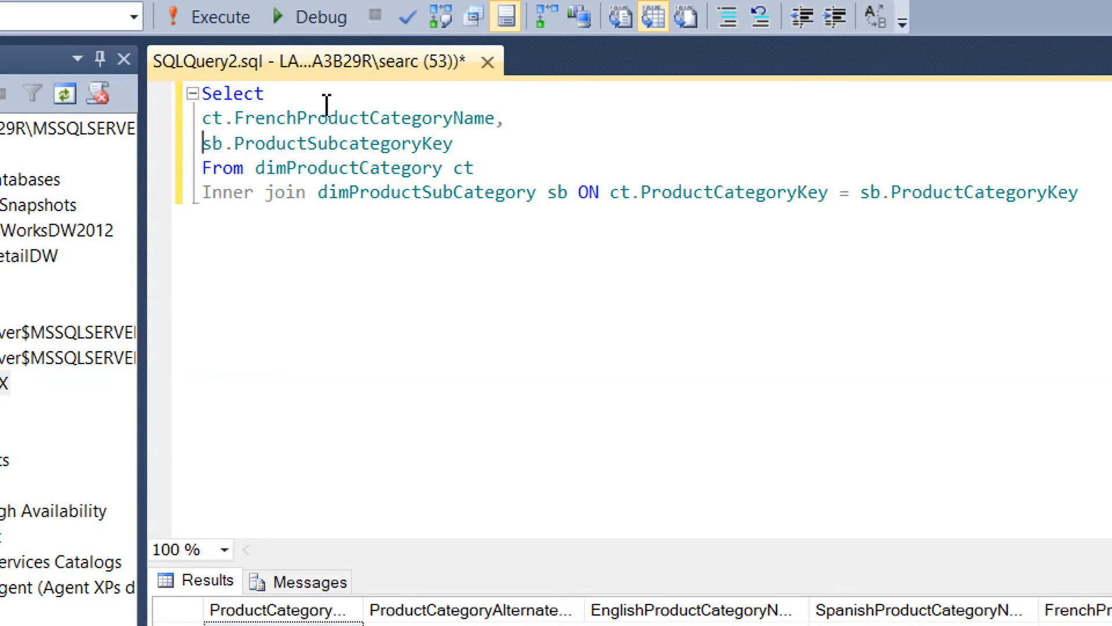
{"action": "type", "text": "Tot"}
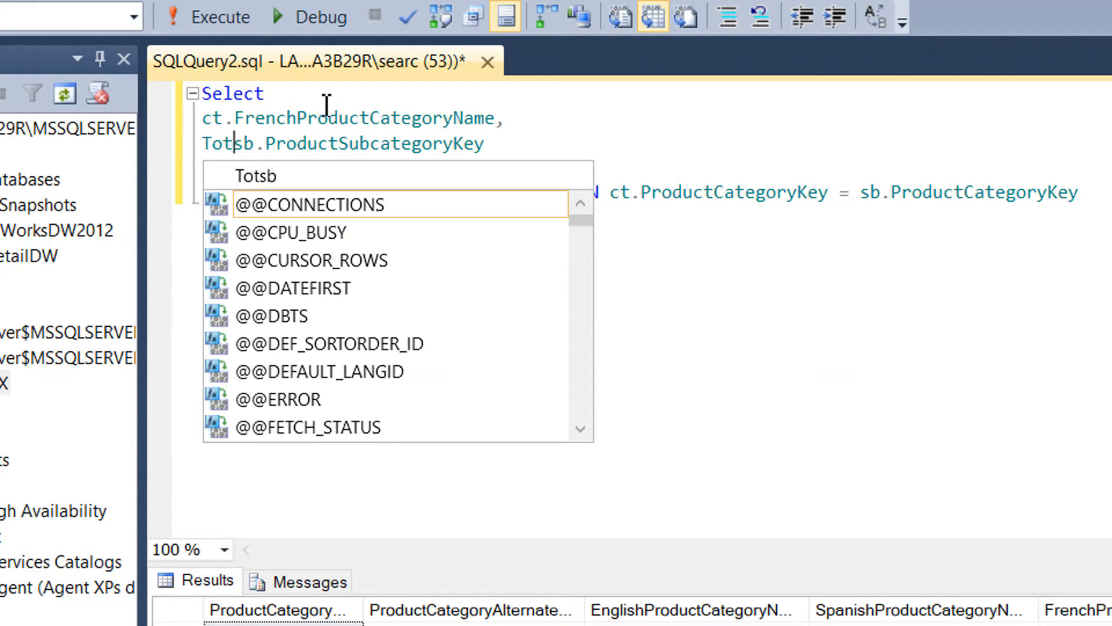
{"action": "type", "text": "al"}
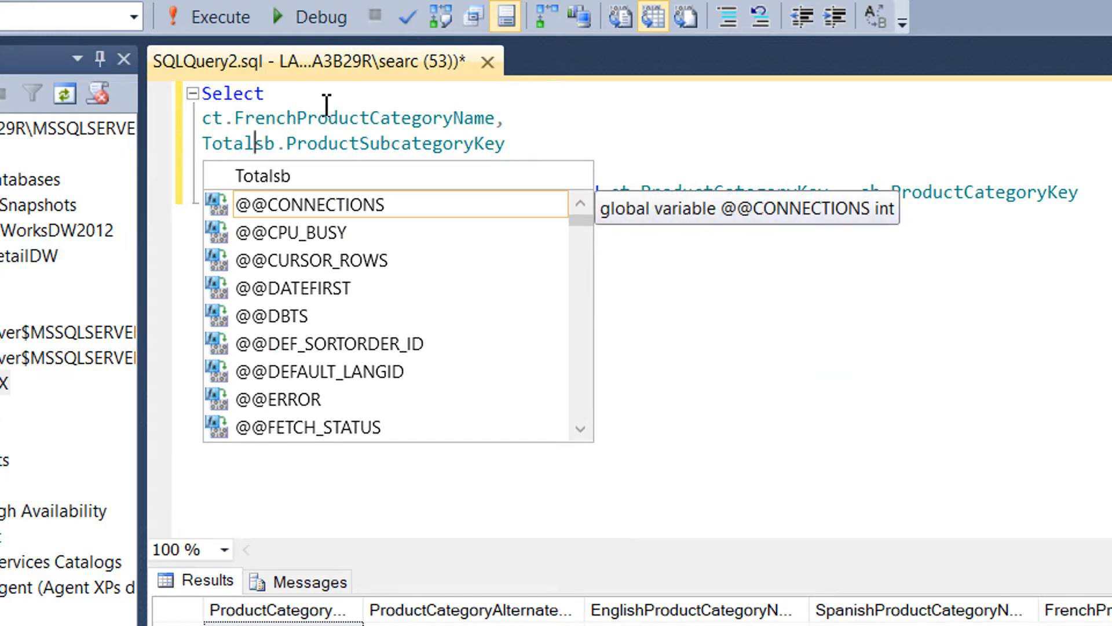
{"action": "type", "text": "_"}
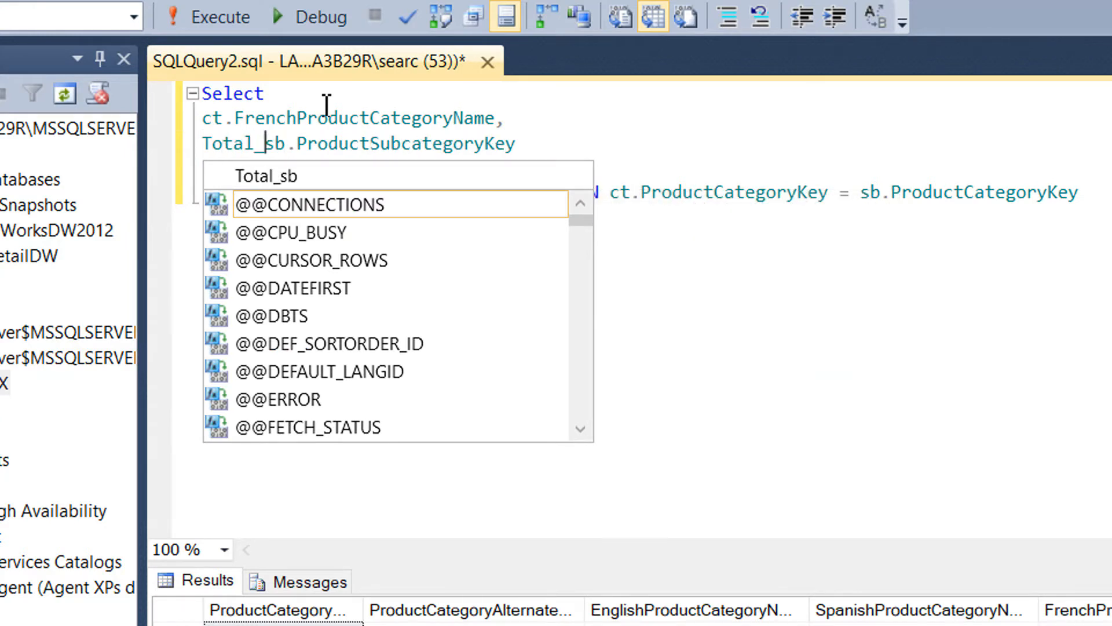
{"action": "type", "text": "Subcategories ="}
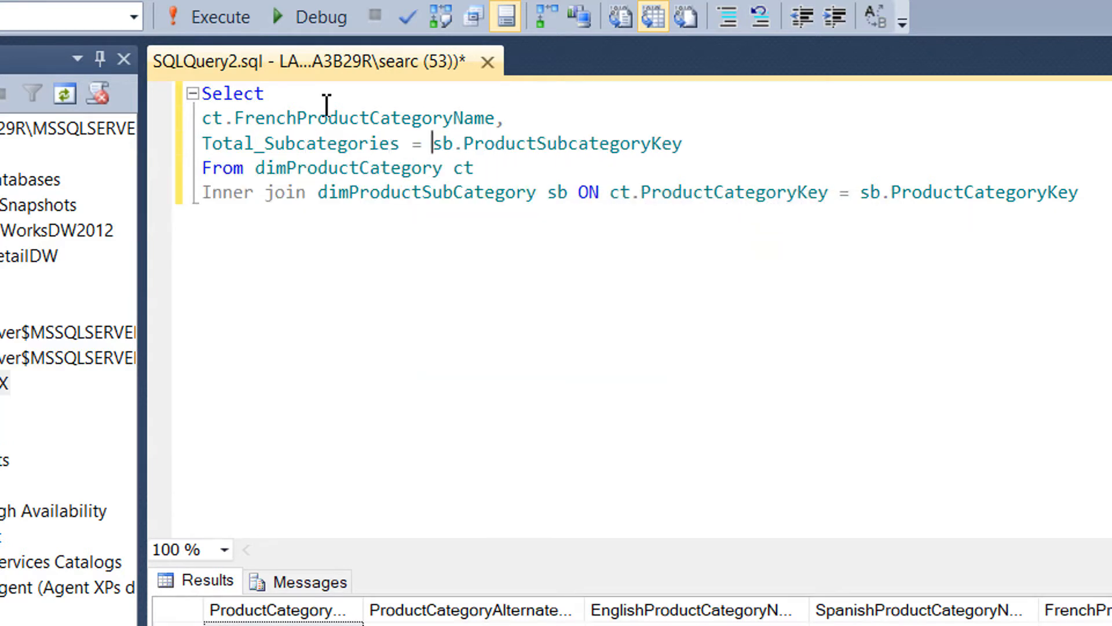
{"action": "type", "text": "count("}
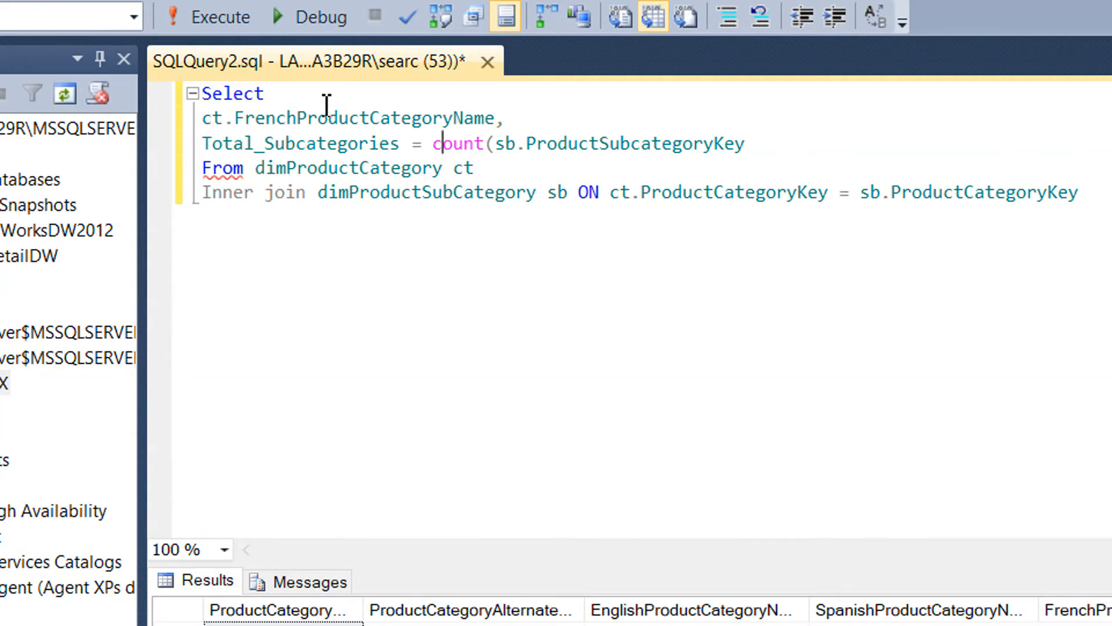
{"action": "double_click", "coordinate": [507, 143]}
{"action": "type", "text": ")"}
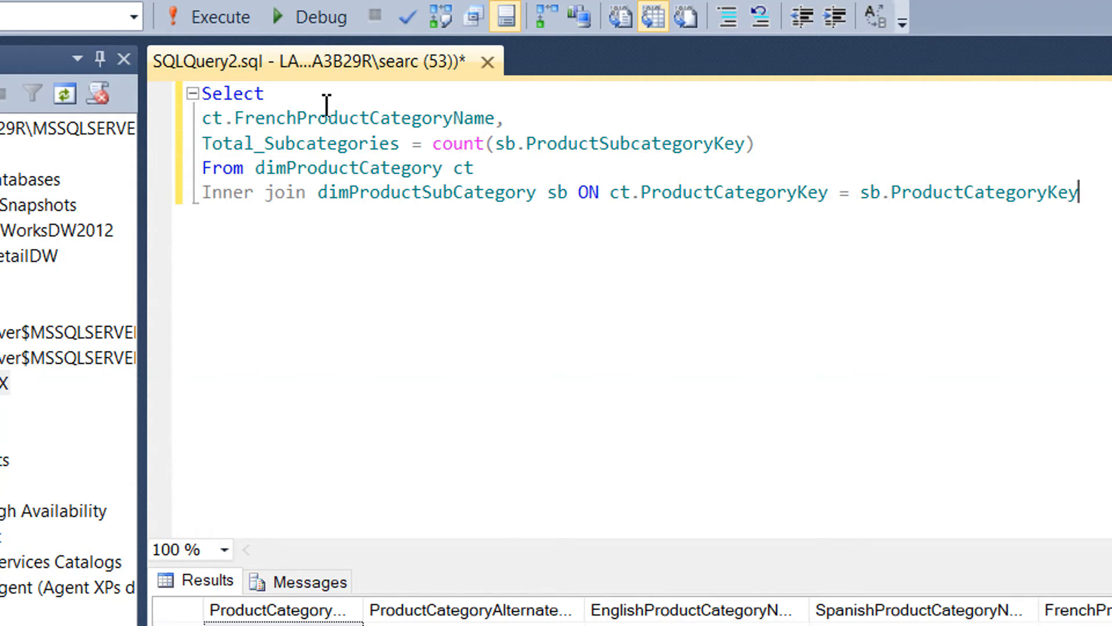
- Begin a group by clause below the join
{"action": "type", "text": "group b"}
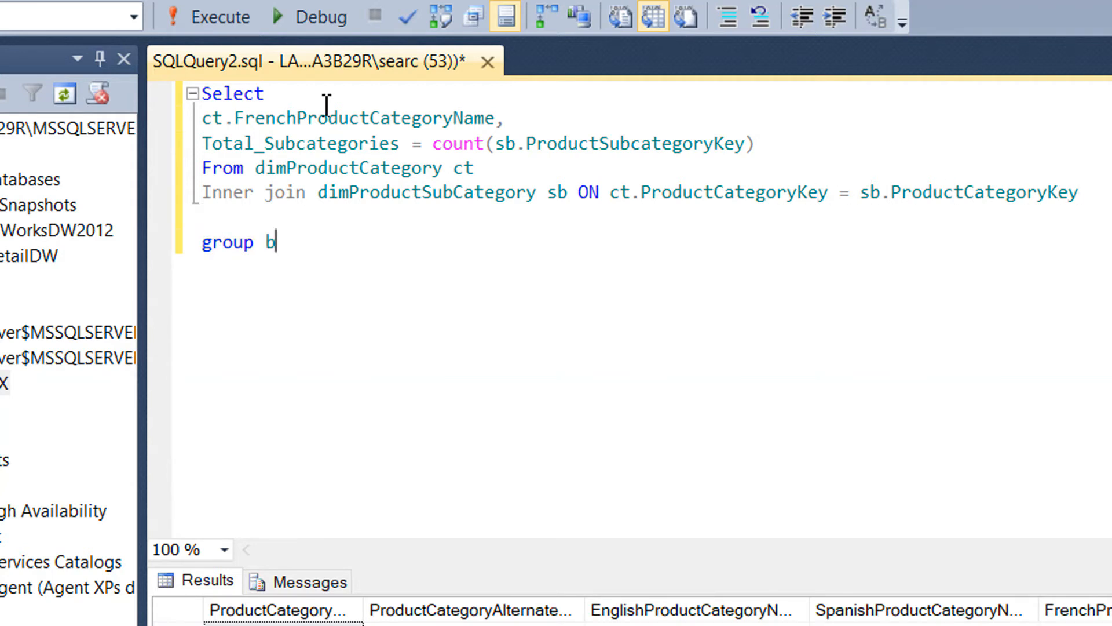
- Complete group by sb.ProductSubcategoryKey and run it, hitting error Msg 8120
{"action": "type", "text": "y"}
{"action": "type", "text": "sb.ProductSubcategoryKey"}
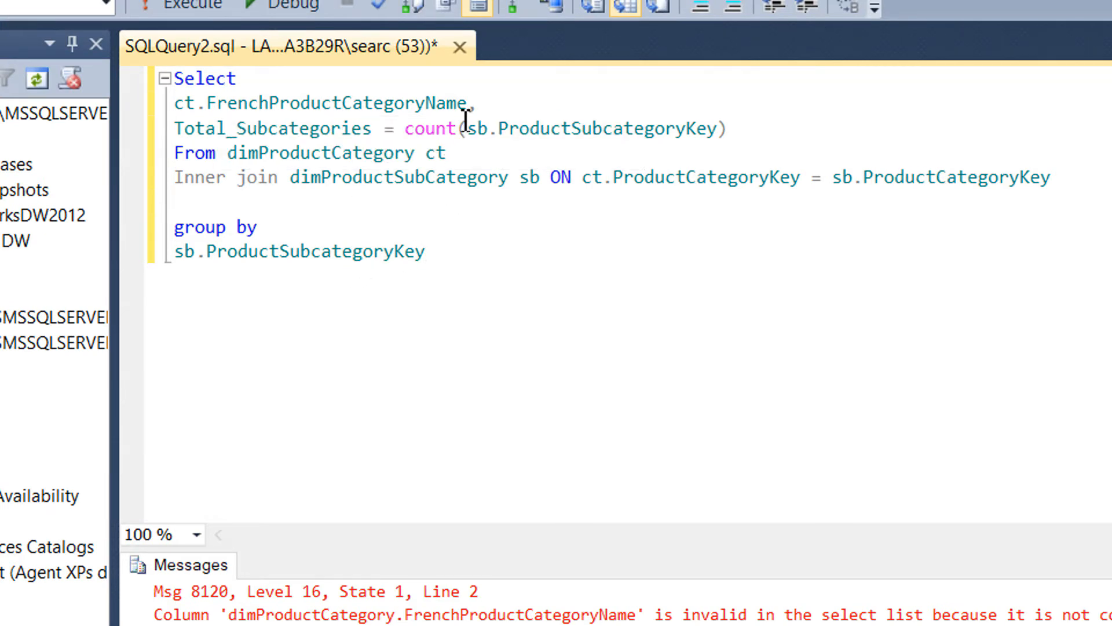
- Replace the grouping column with ct.FrenchProductCategoryName
{"action": "double_click", "coordinate": [315, 251]}
{"action": "type", "text": "s"}
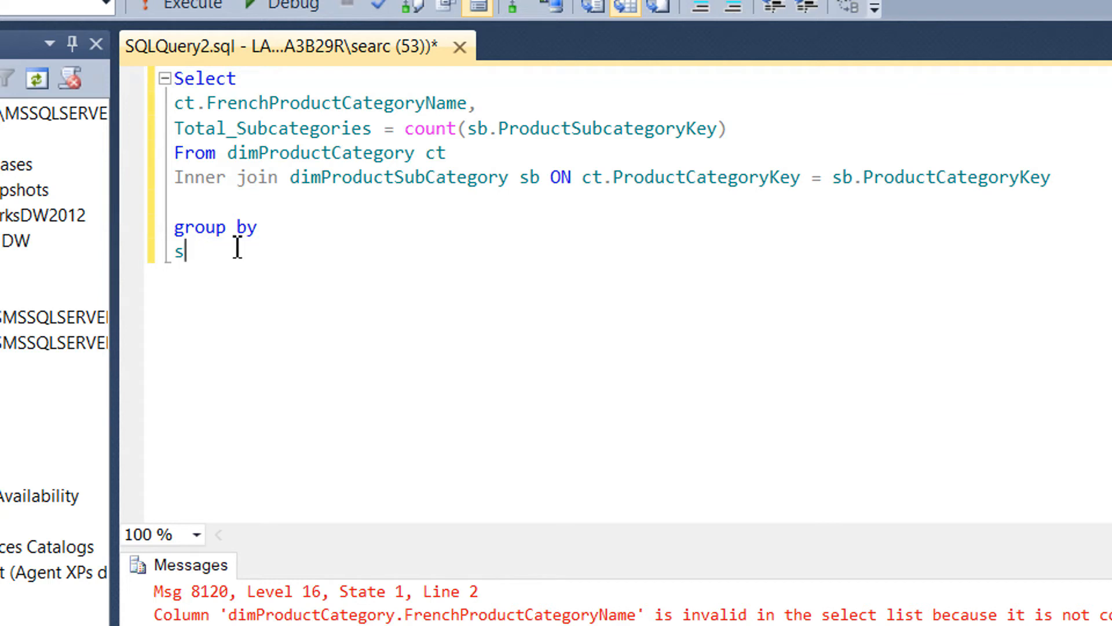
{"action": "type", "text": "ct."}
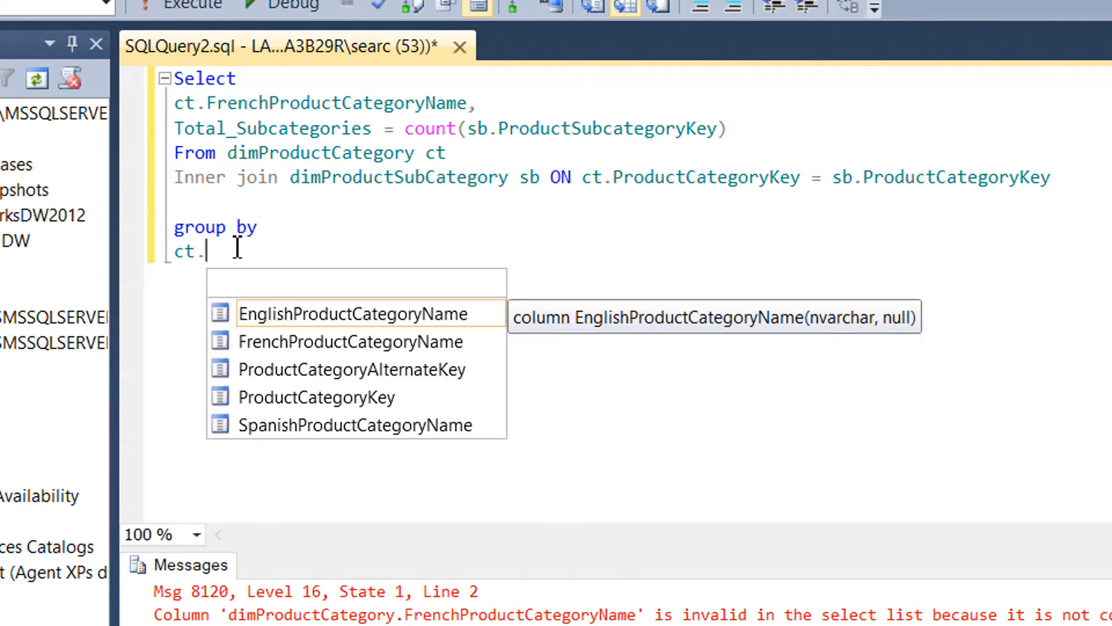
{"action": "type", "text": "FrenchProductCategoryName"}
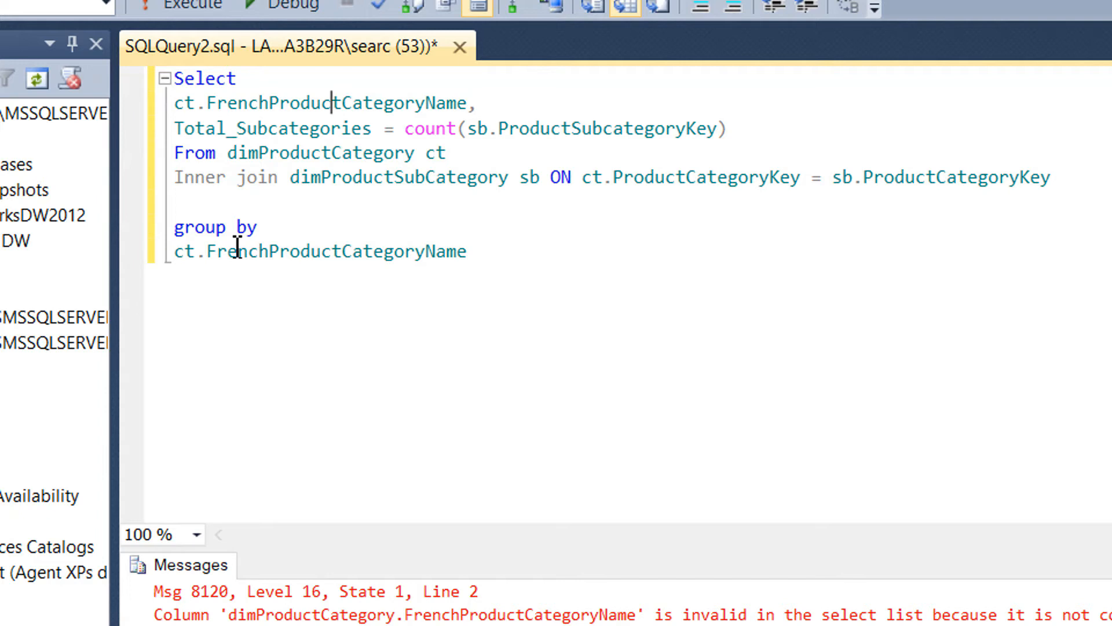
- Change French to English so both columns read ct.EnglishProductCategoryName
{"action": "double_click", "coordinate": [237, 103]}
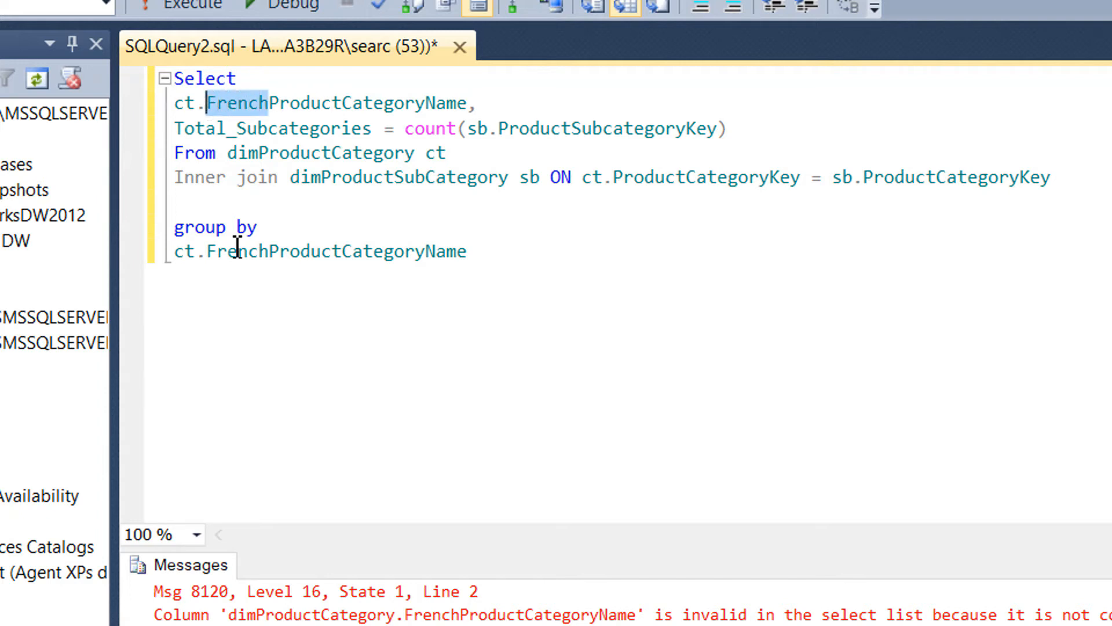
{"action": "type", "text": "Englis"}
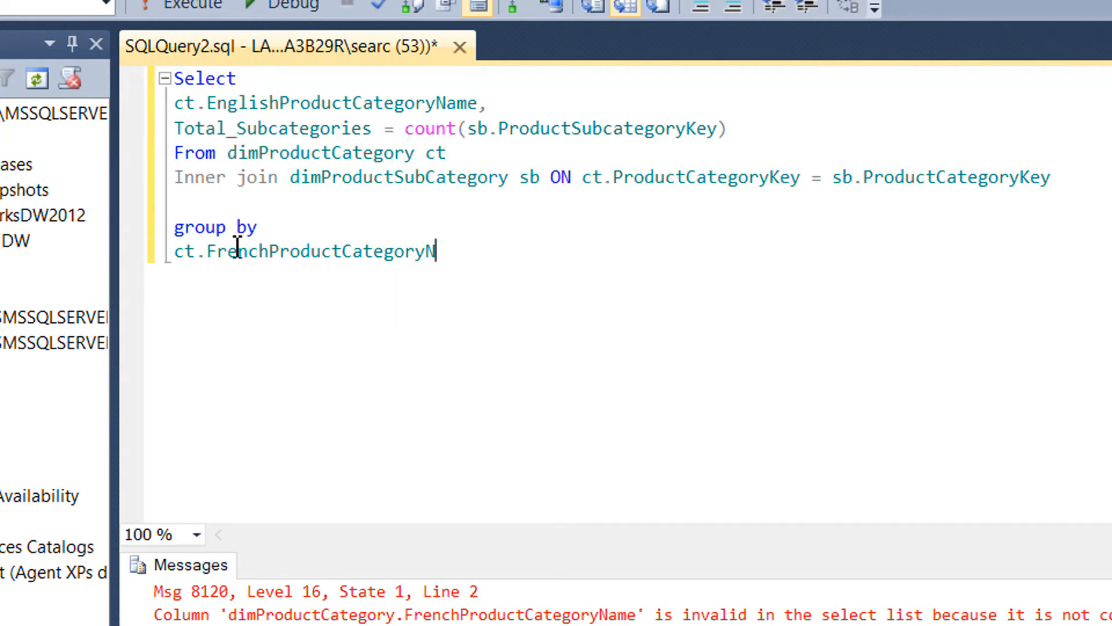
{"action": "type", "text": "e"}
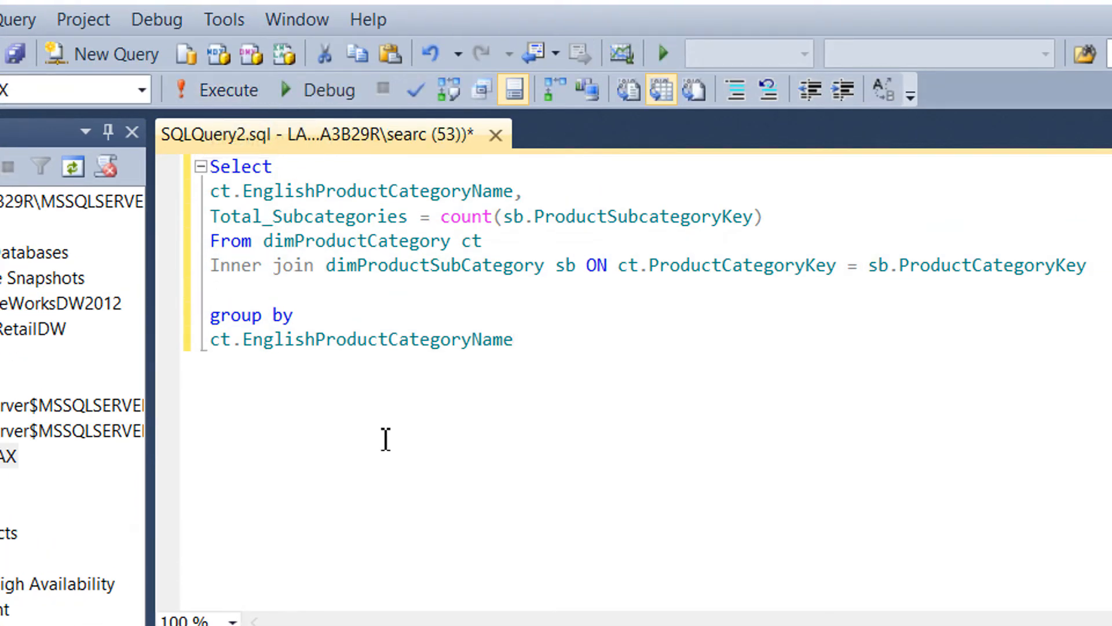
{"action": "left_click", "coordinate": [227, 89]}
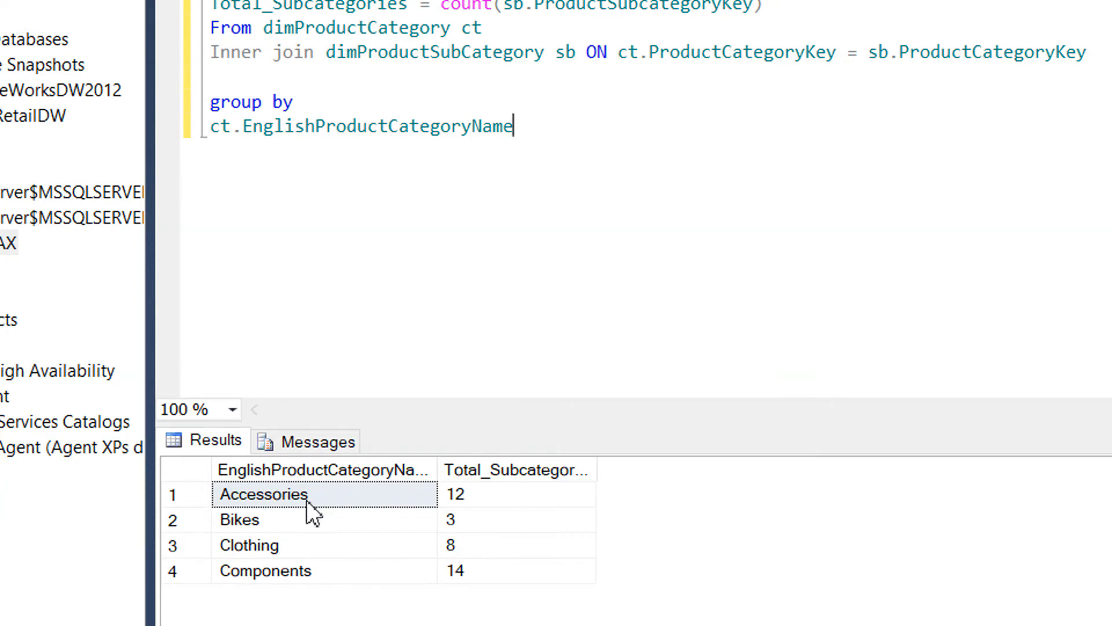
{"action": "scroll", "scroll_direction": "down", "scroll_amount": 3}
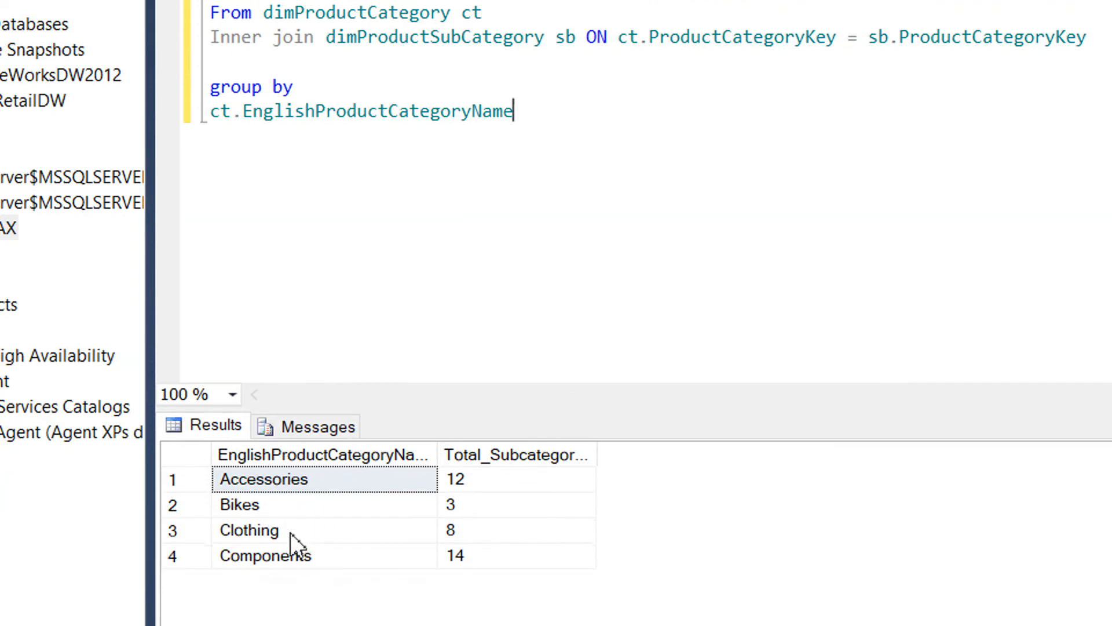
{"action": "scroll", "scroll_direction": "down", "scroll_amount": 3}
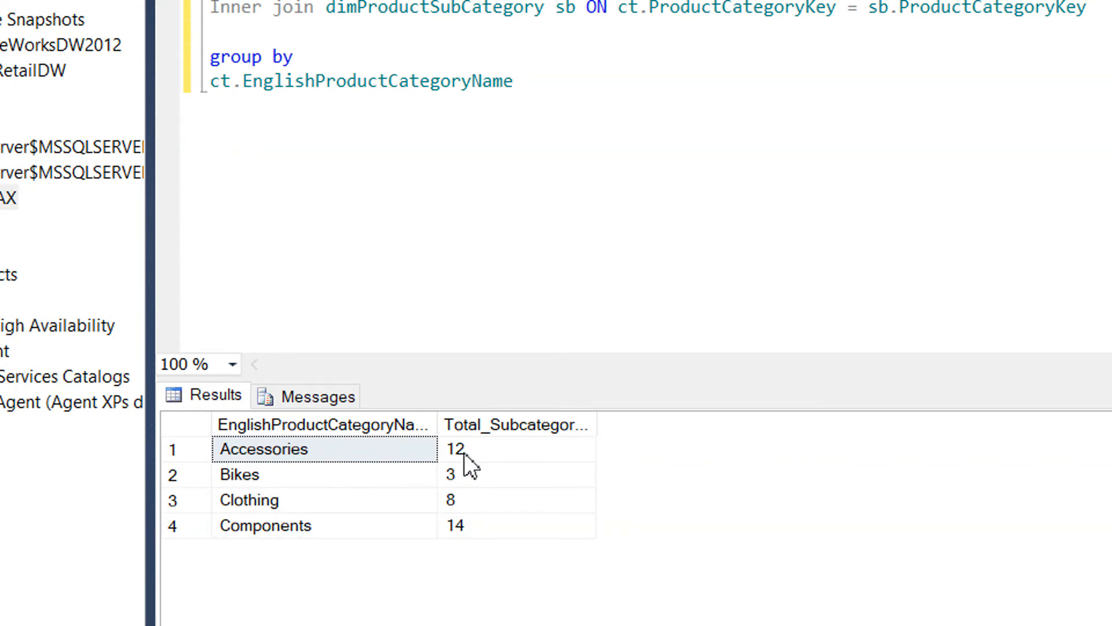
{"action": "mouse_move", "coordinate": [482, 512]}
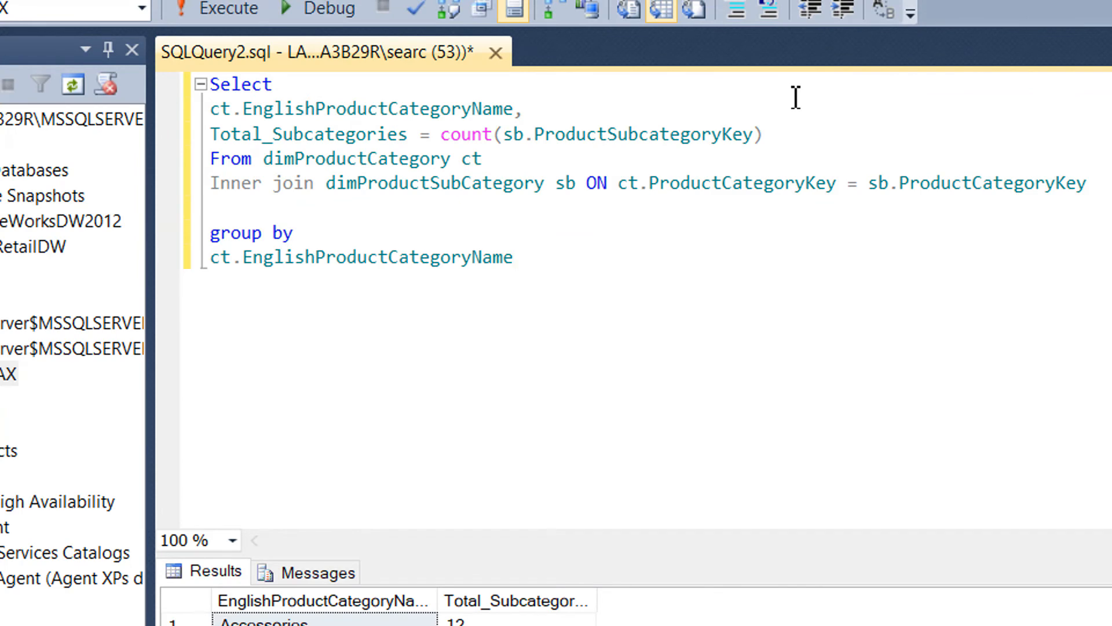
{"action": "mouse_move", "coordinate": [706, 261]}
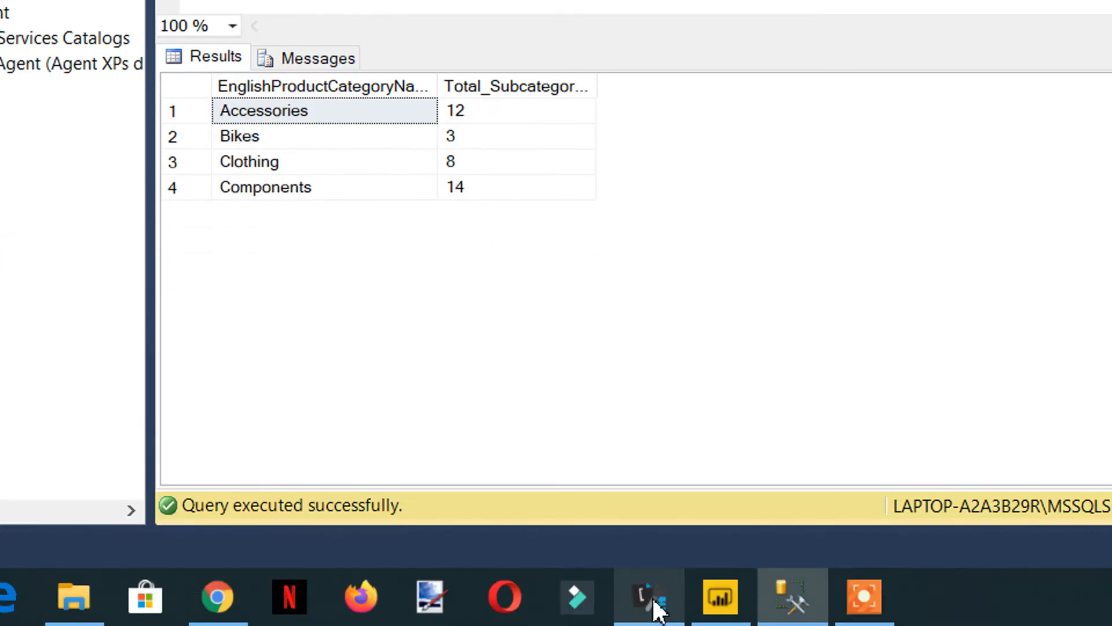
- In DAX Studio, write EVALUATE SUMMARIZE(dimProductCategory, as the first argument
{"action": "left_click", "coordinate": [648, 596]}
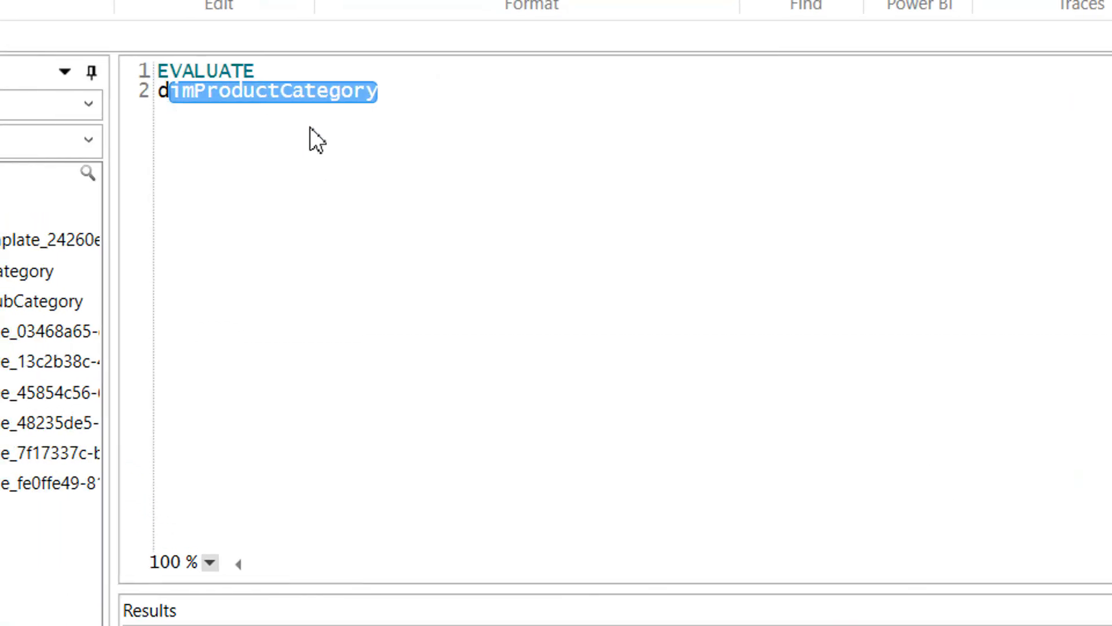
{"action": "type", "text": "sum"}
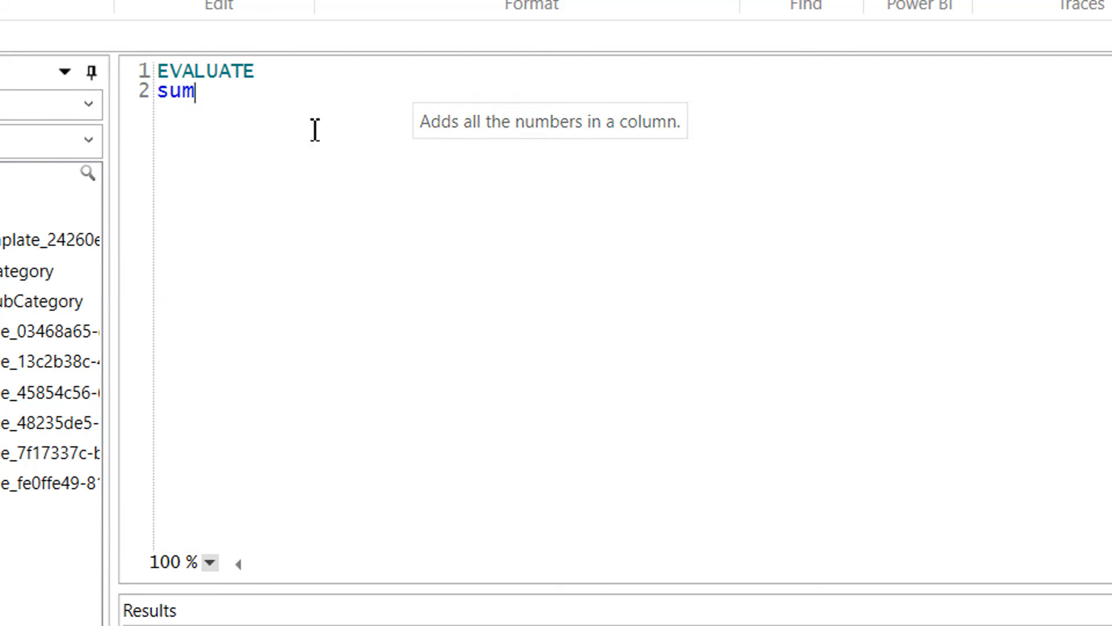
{"action": "type", "text": "SUMMARIZE("}
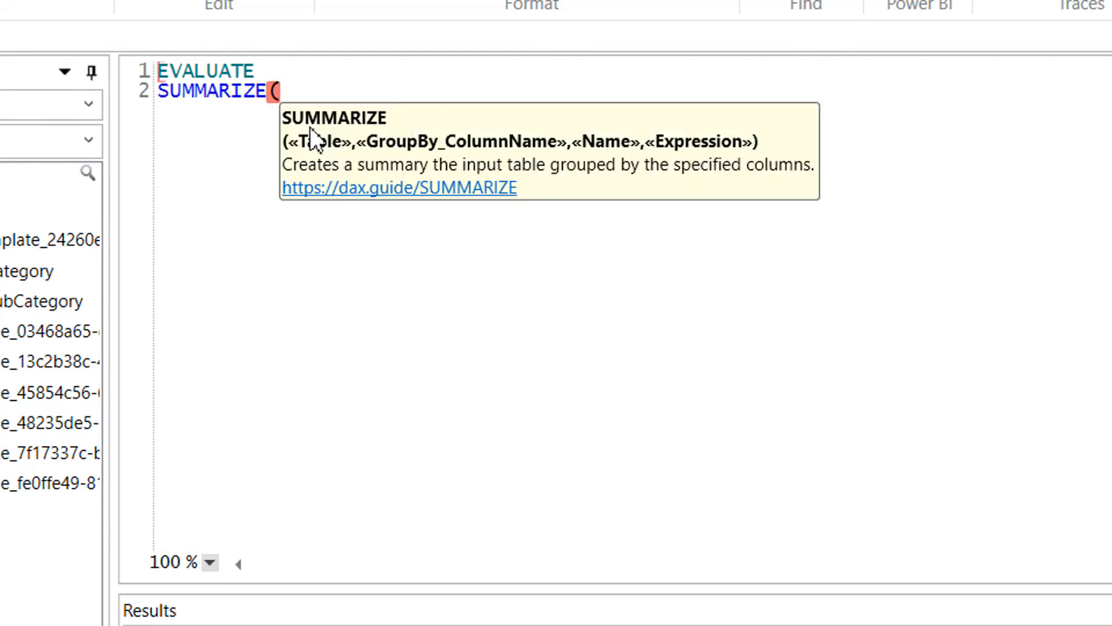
{"action": "type", "text": "pro"}
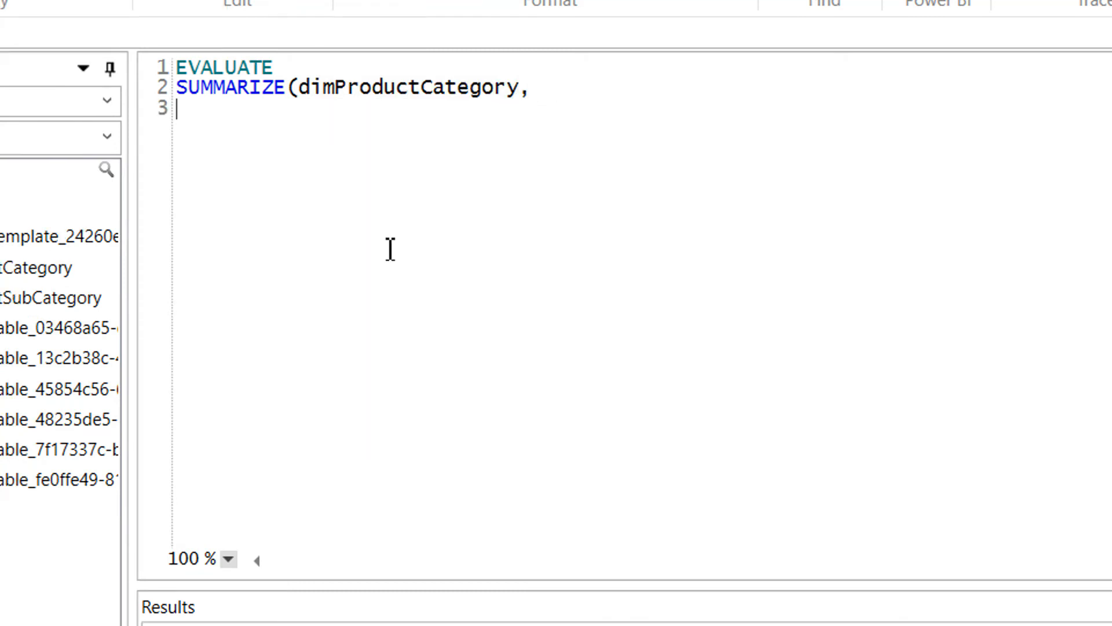
- Group SUMMARIZE by dimProductCategory[EnglishProductCategoryName]
{"action": "type", "text": "dimProductCategory"}
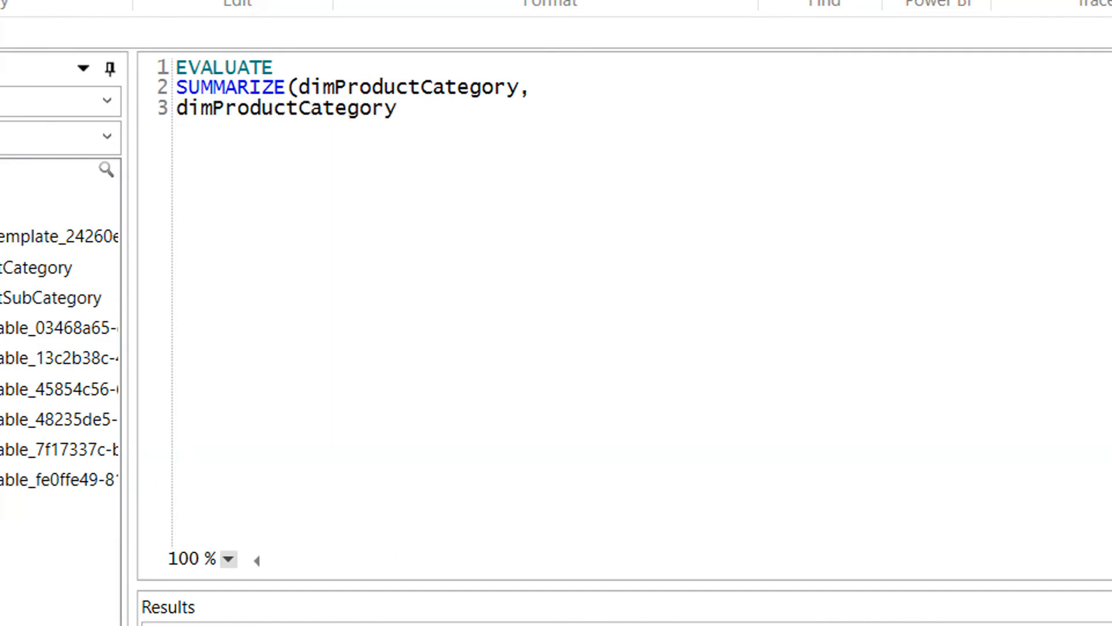
{"action": "type", "text": "[EnglishProductCategoryName],"}
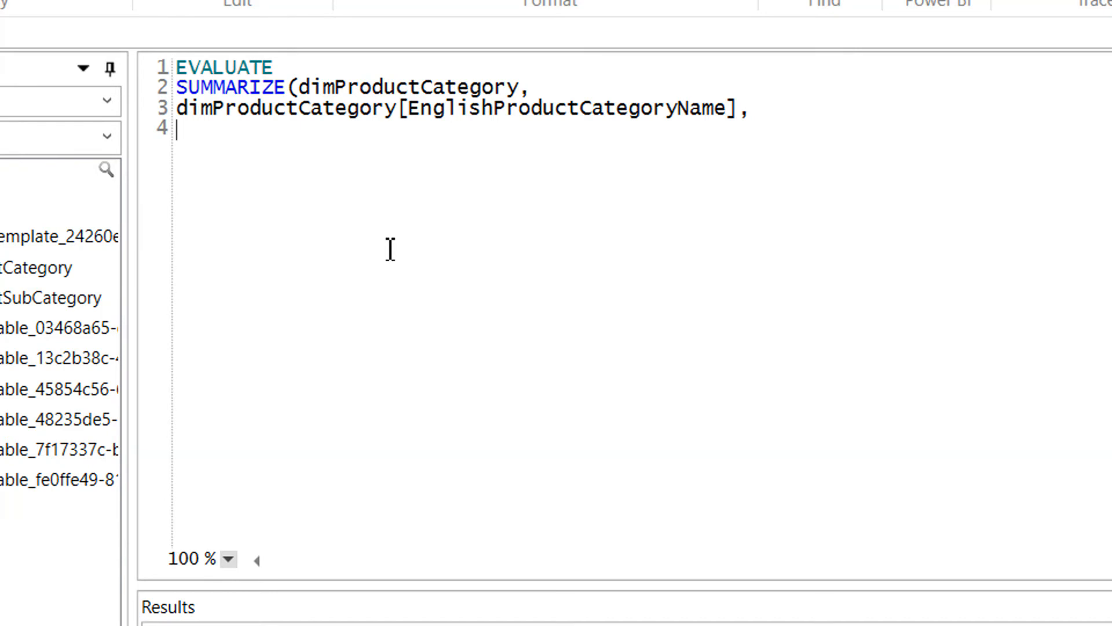
- Add "Total subcategories" as COUNTROWS(dimProductSubCategory) and close SUMMARIZE
{"action": "type", "text": "to"}
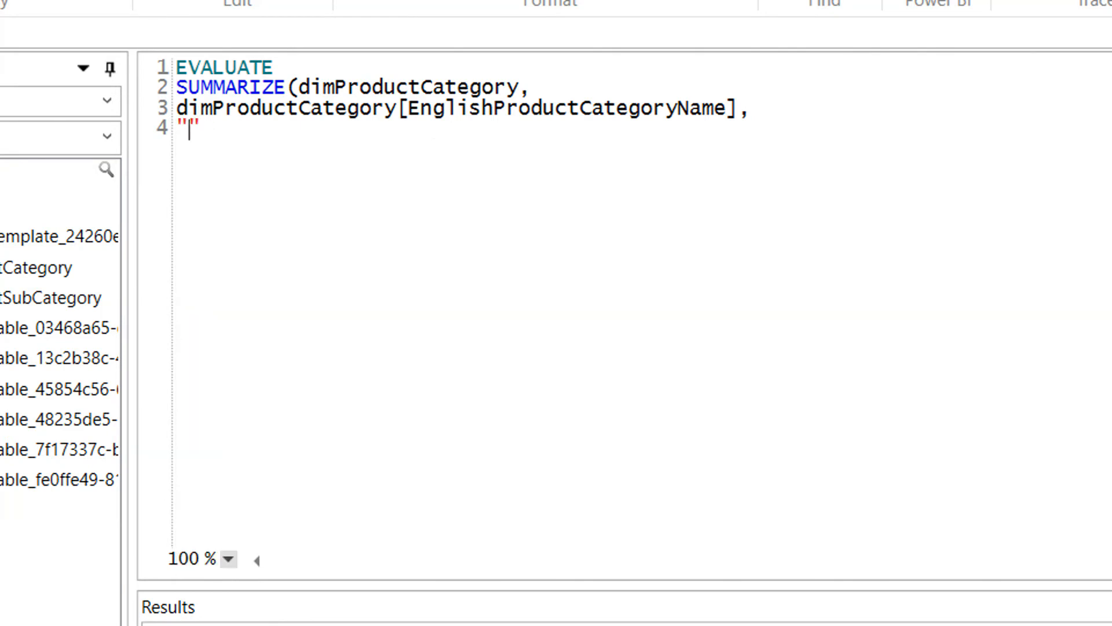
{"action": "type", "text": "Total subc"}
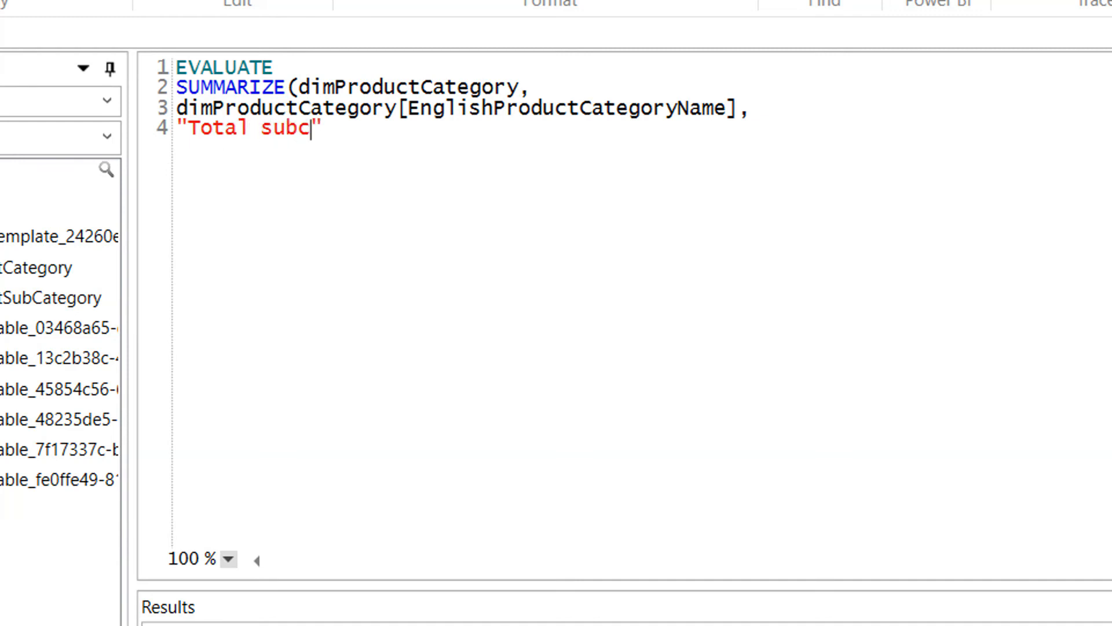
{"action": "type", "text": "ategories"}
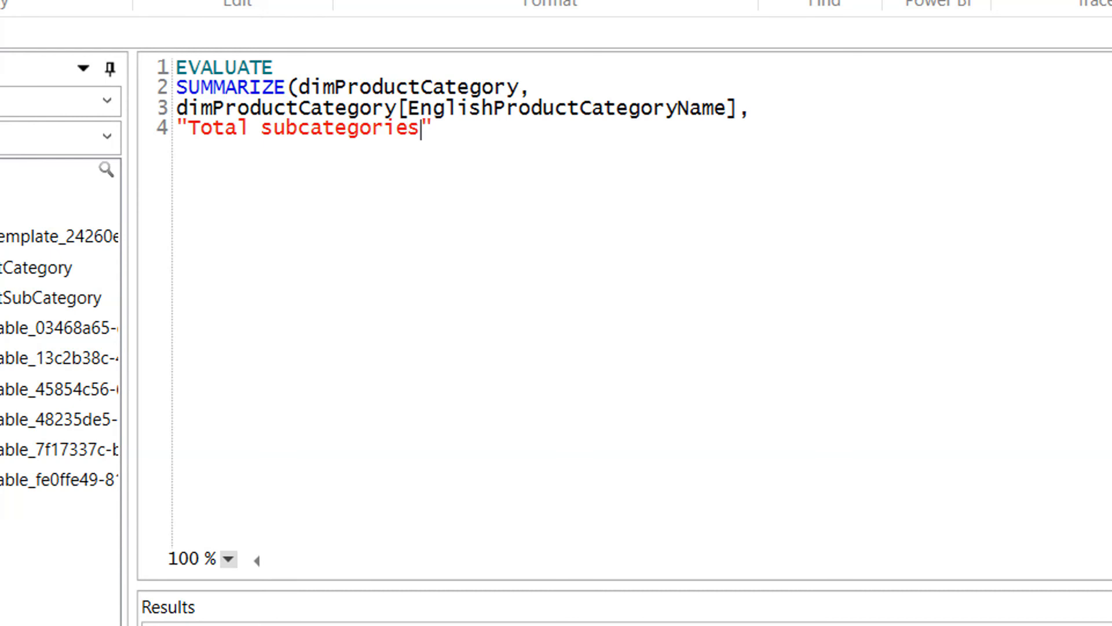
{"action": "type", "text": ","}
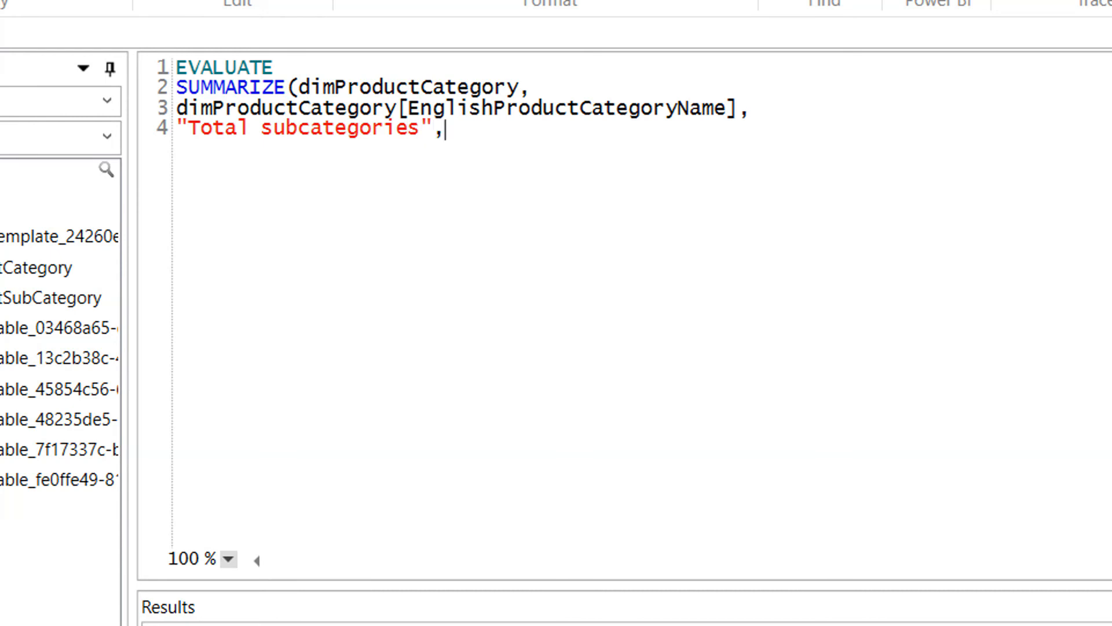
{"action": "type", "text": "cou"}
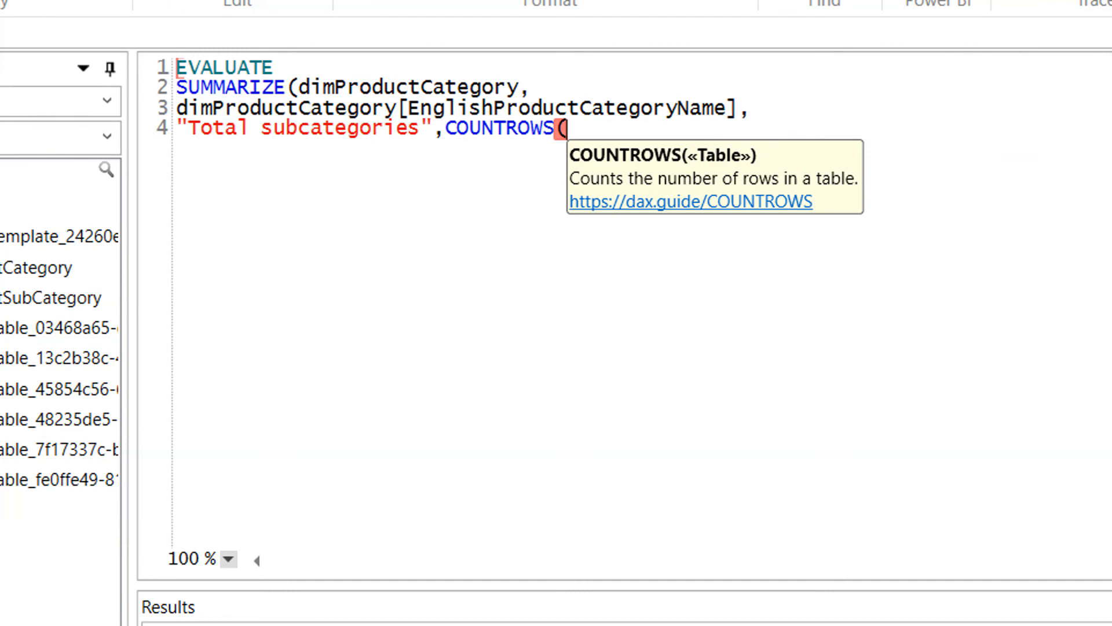
{"action": "type", "text": "dimProductSubCategory"}
{"action": "type", "text": ")"}
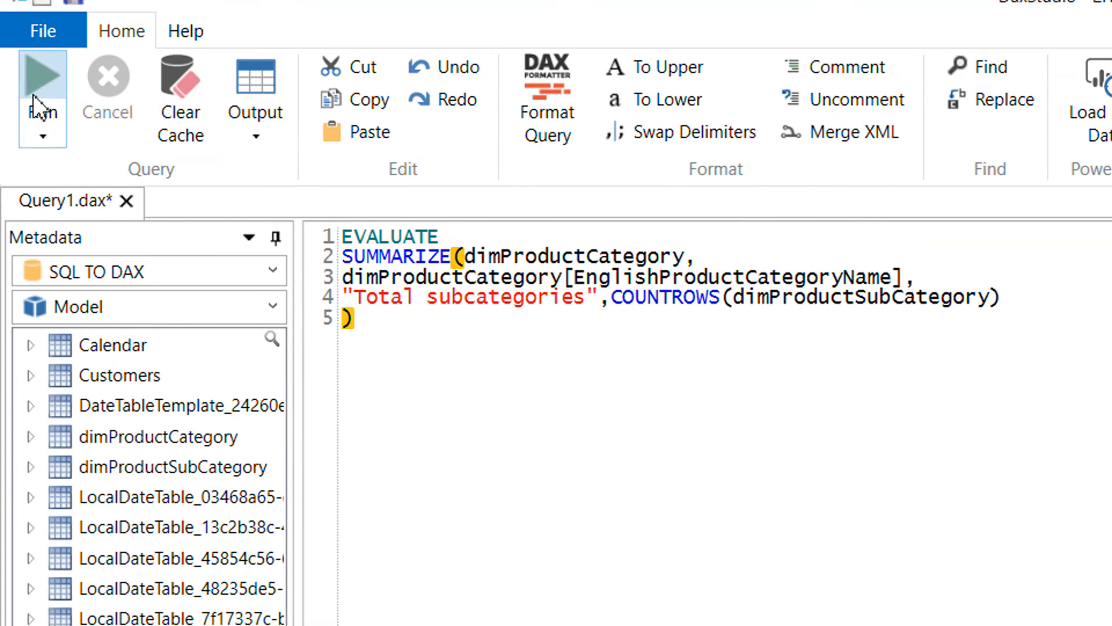
{"action": "left_click", "coordinate": [42, 76]}
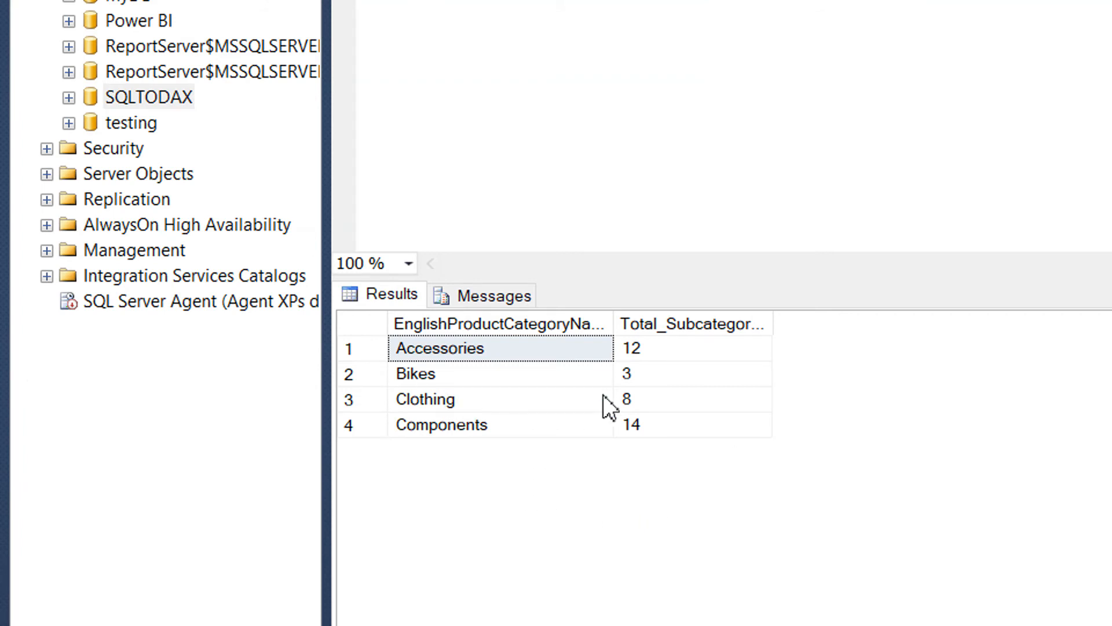
{"action": "mouse_move", "coordinate": [473, 445]}
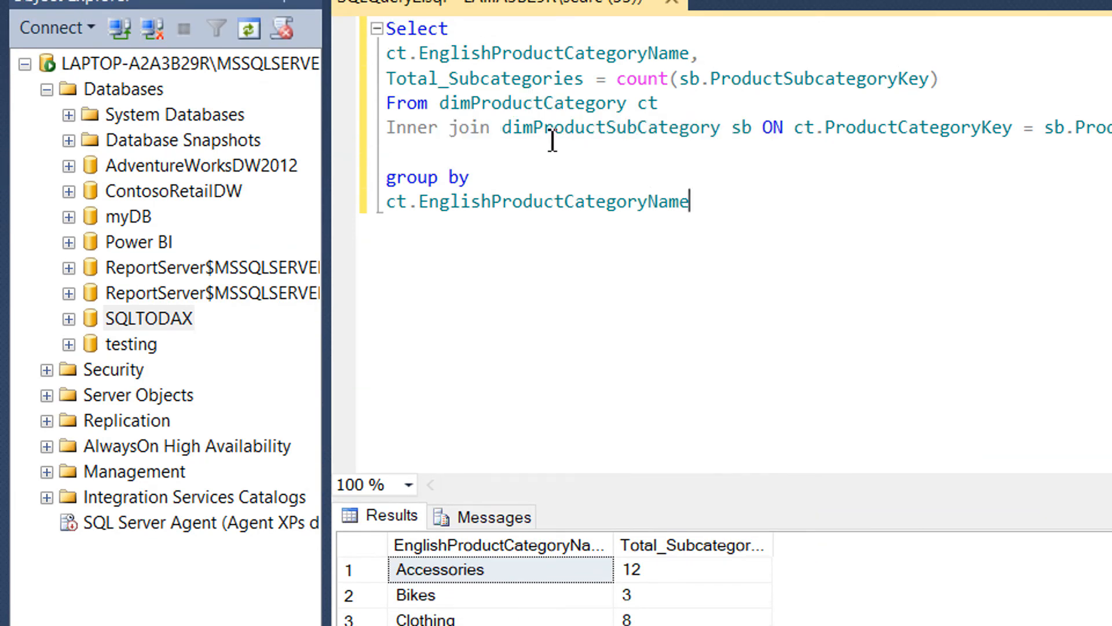
{"action": "mouse_move", "coordinate": [584, 187]}
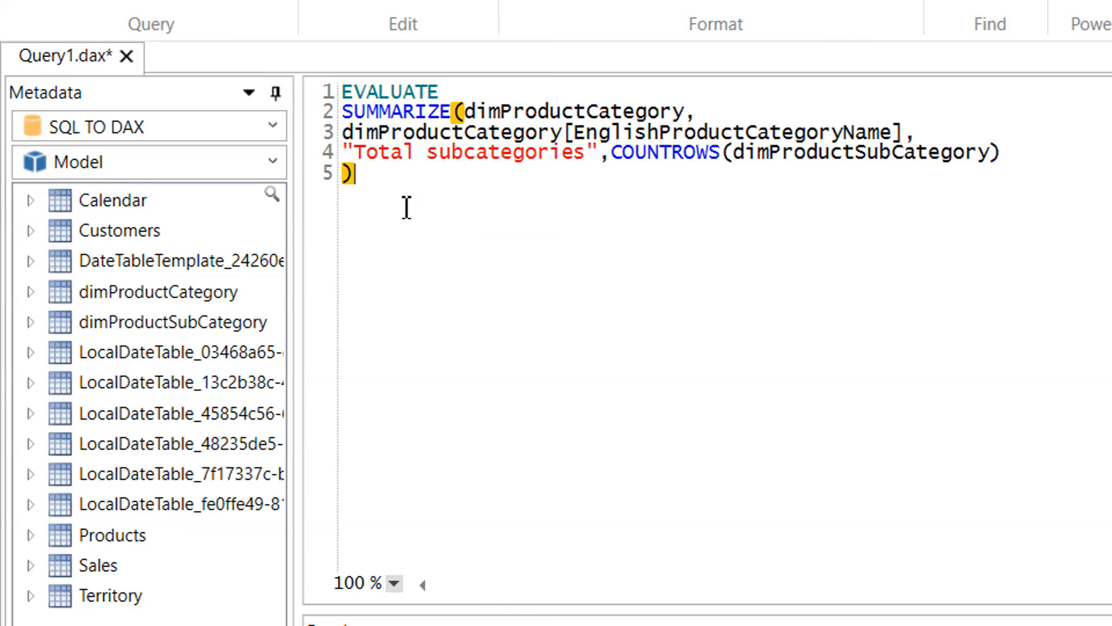
{"action": "mouse_move", "coordinate": [447, 215]}
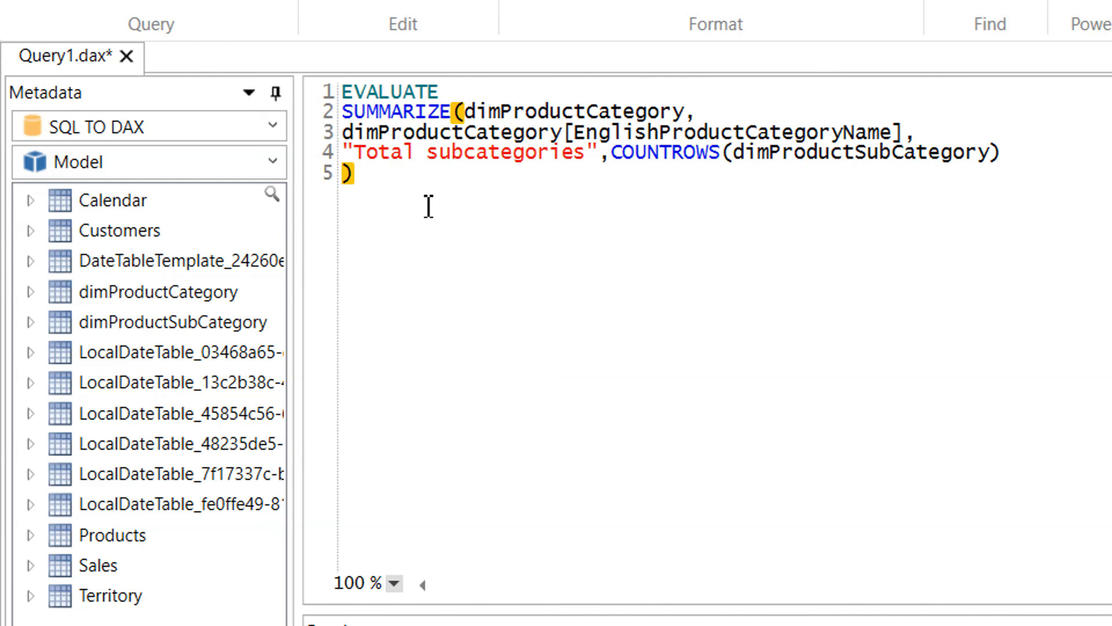
{"action": "mouse_move", "coordinate": [656, 185]}
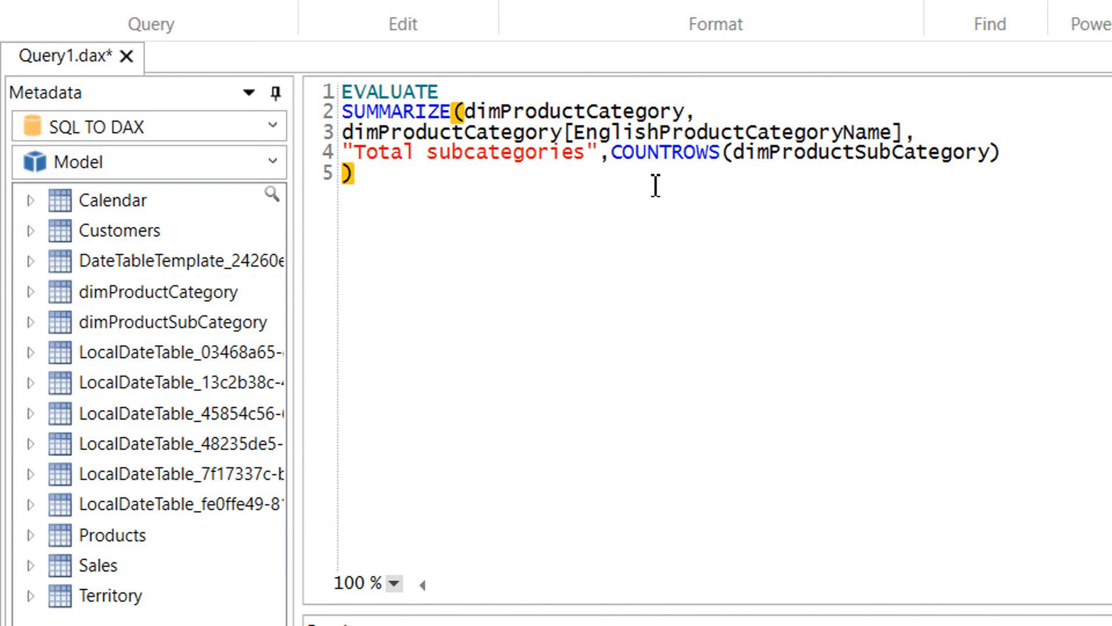